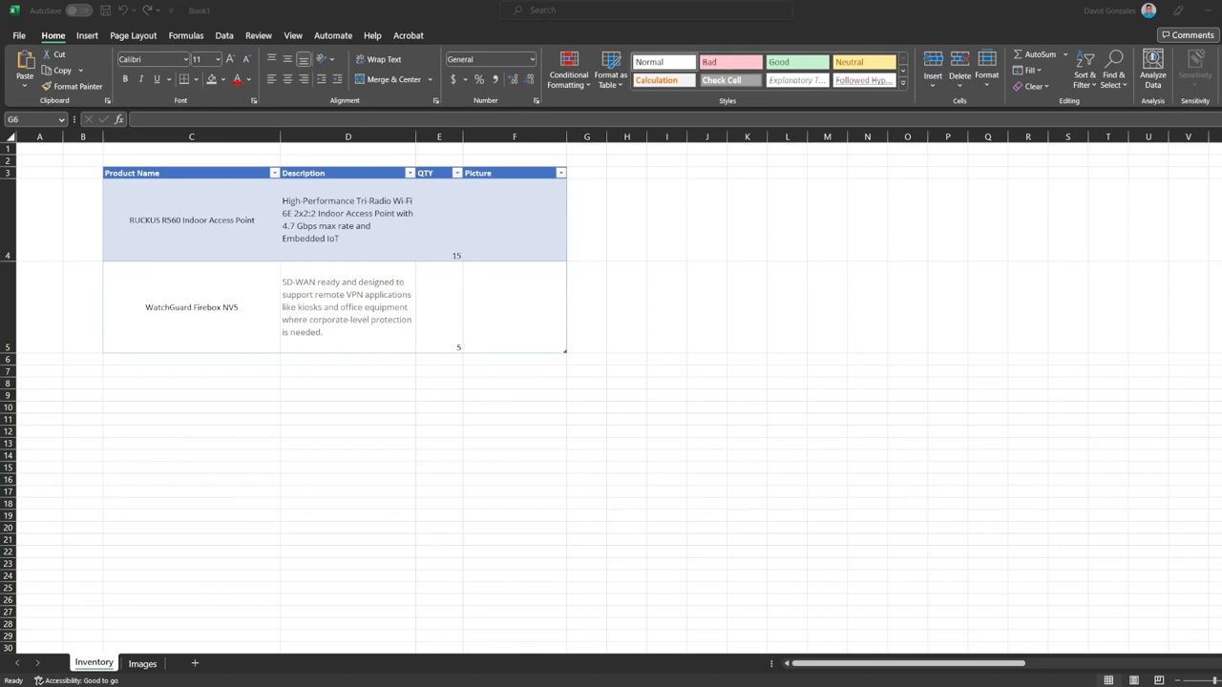
Place the white access point and red firewall photos in F4 and F5, with row heights fitted
left_click(586, 359)
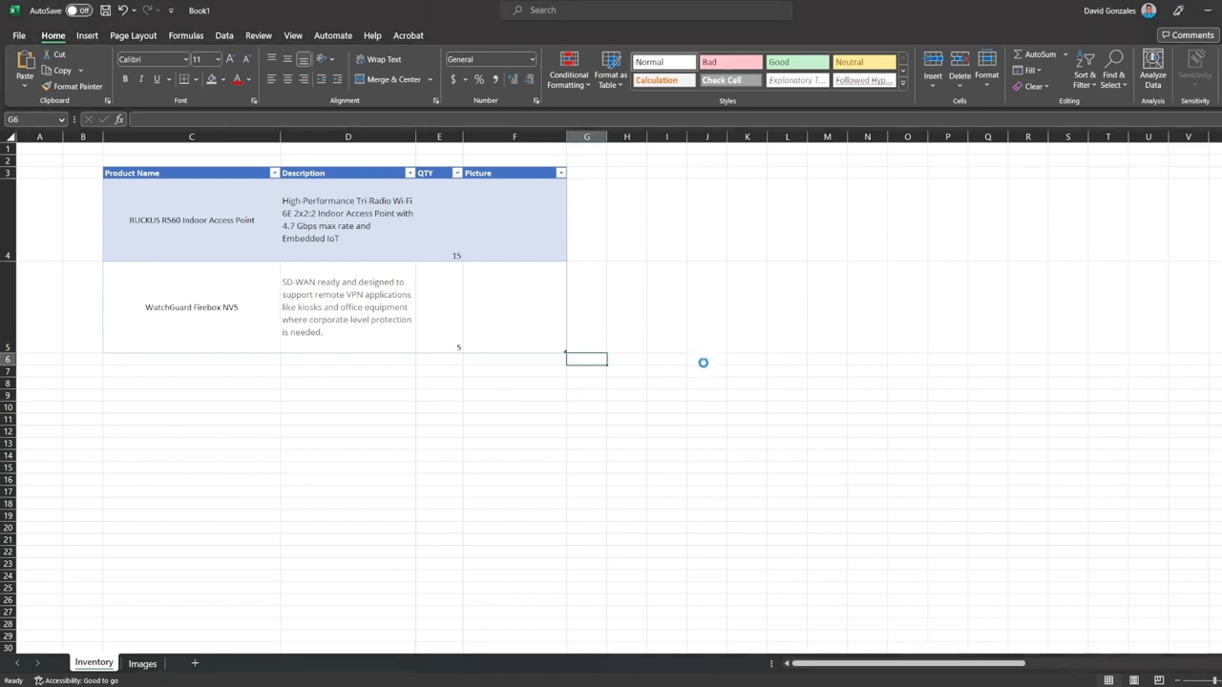
key("ctrl+v")
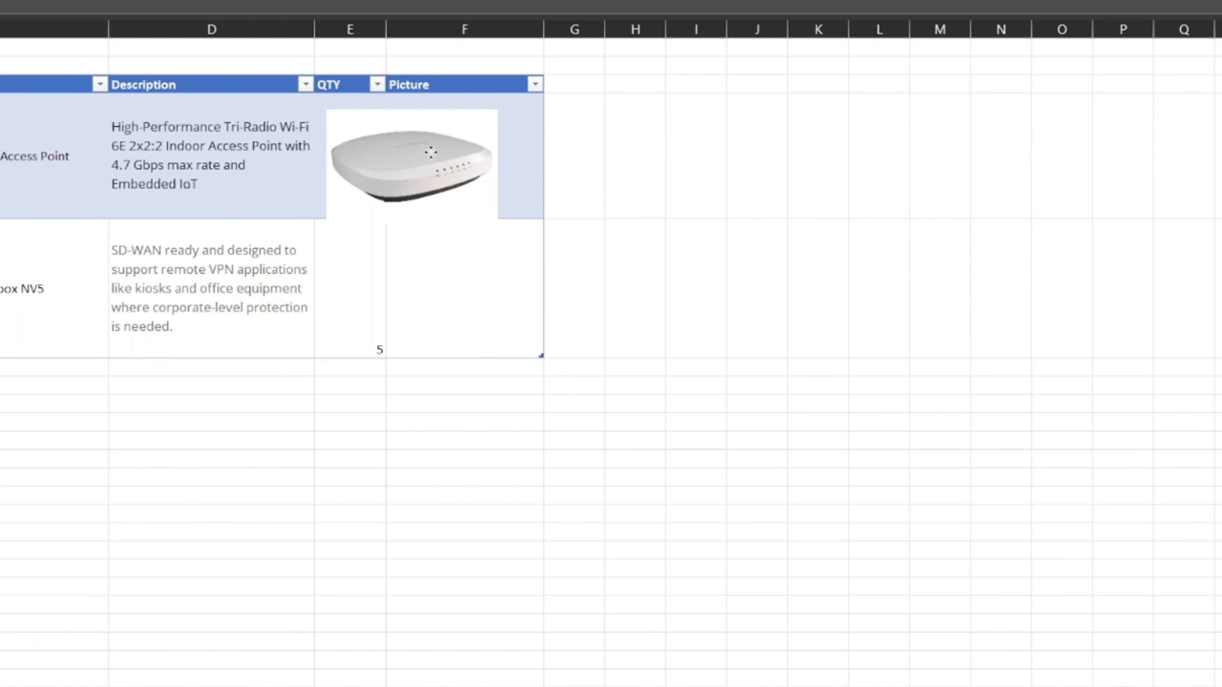
left_click(430, 157)
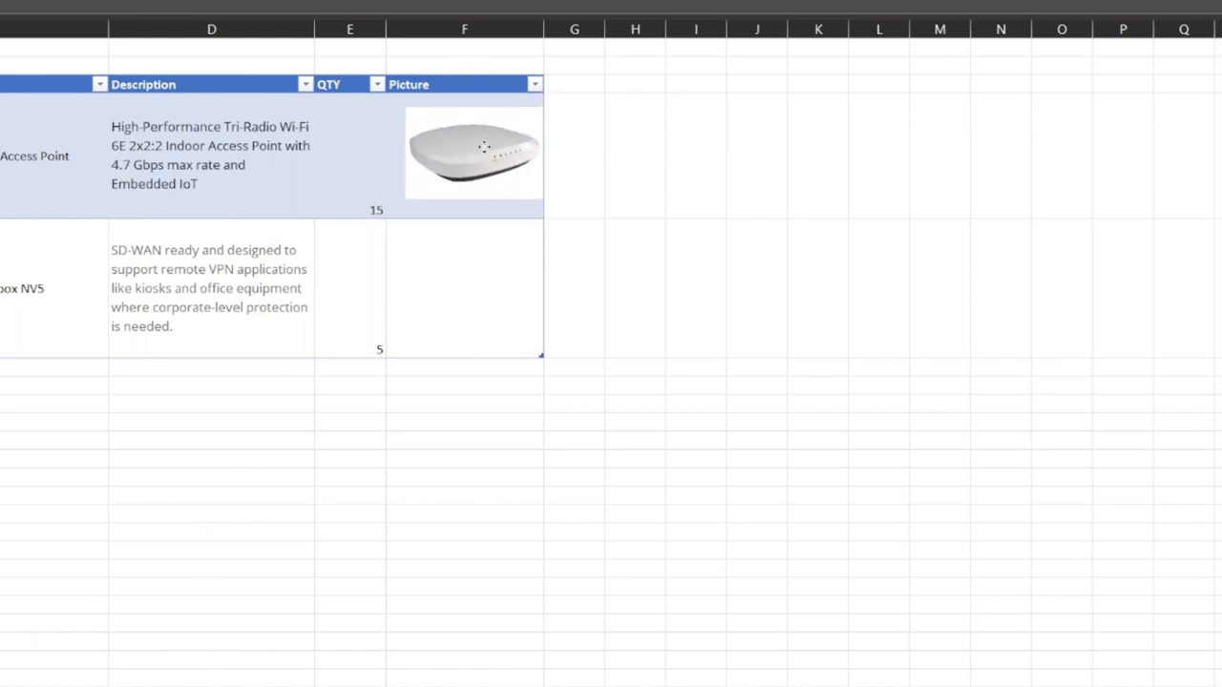
left_click(757, 459)
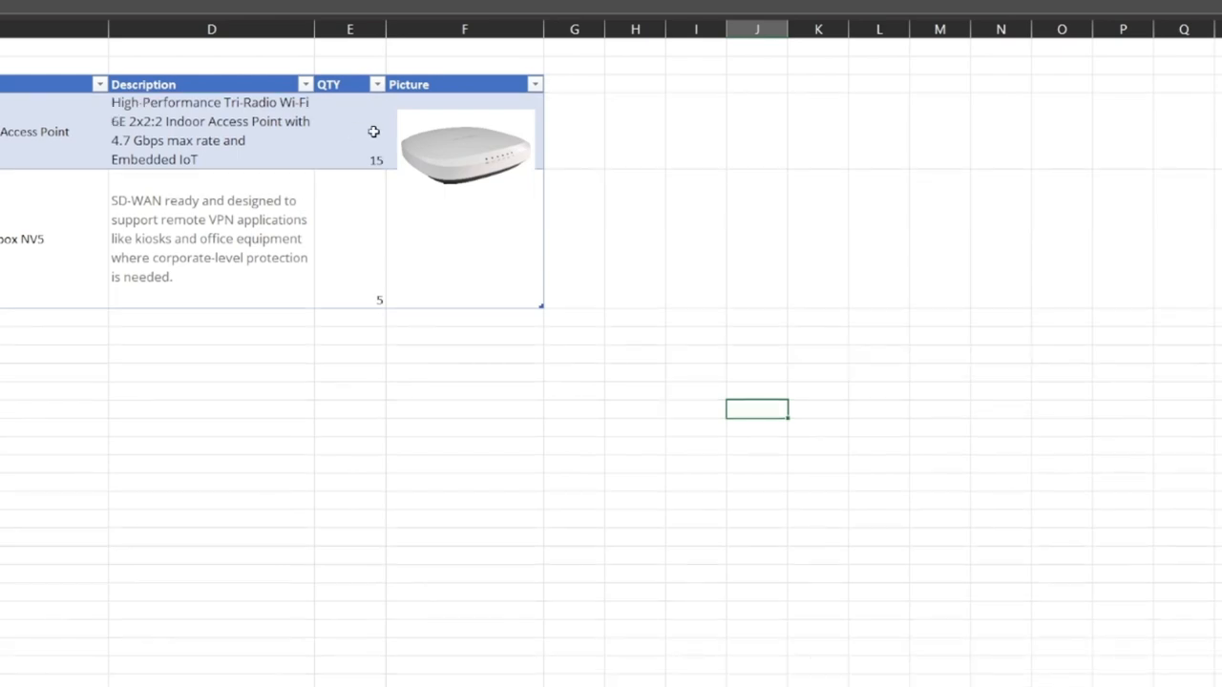
left_click(465, 148)
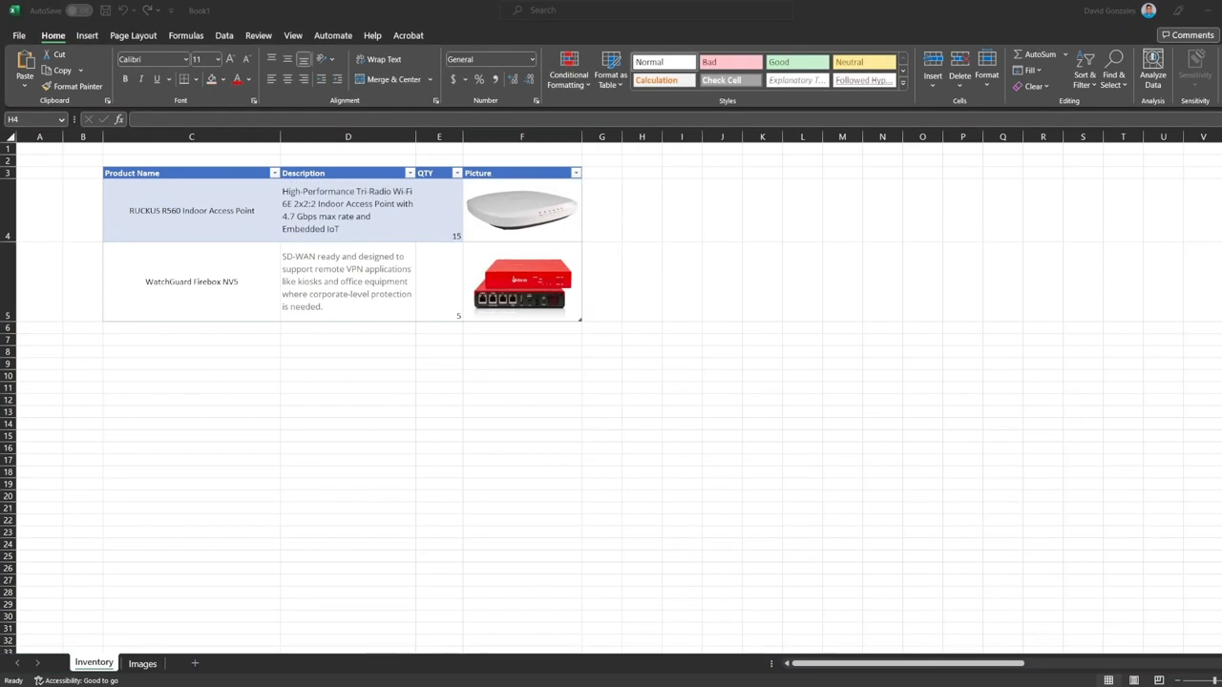
Resize the Picture column so the photos visibly rescale, then empty cells F4:F5
left_click(672, 210)
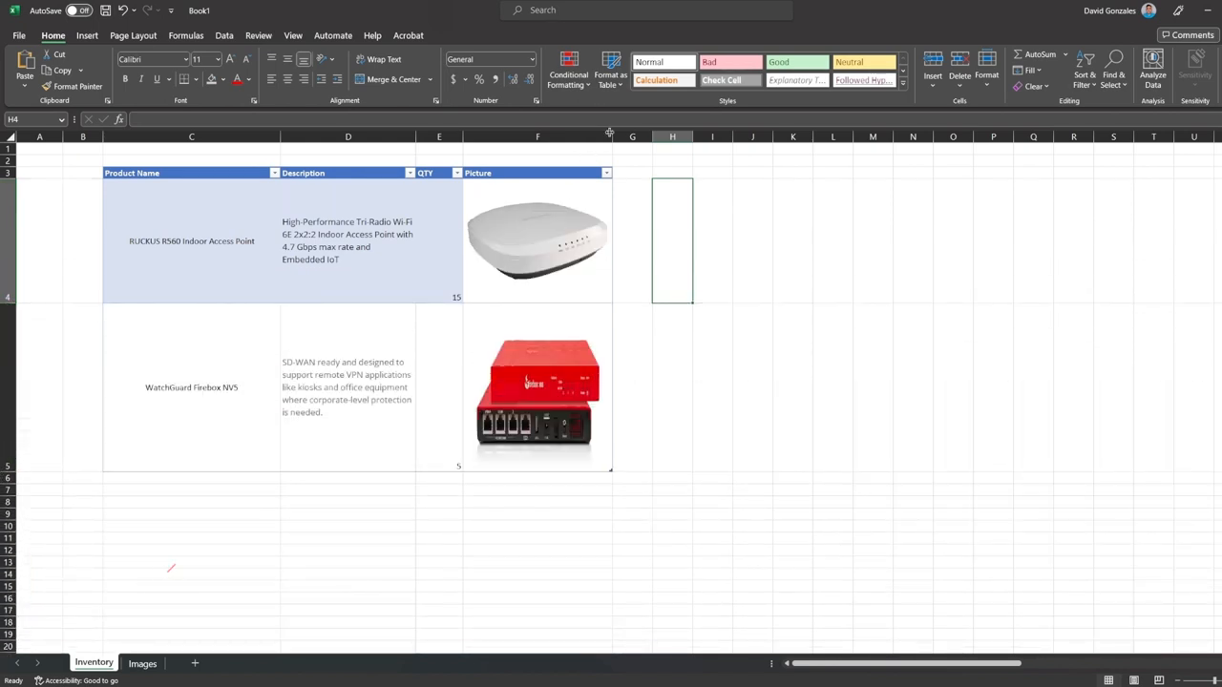
left_click_drag(611, 136, 668, 136)
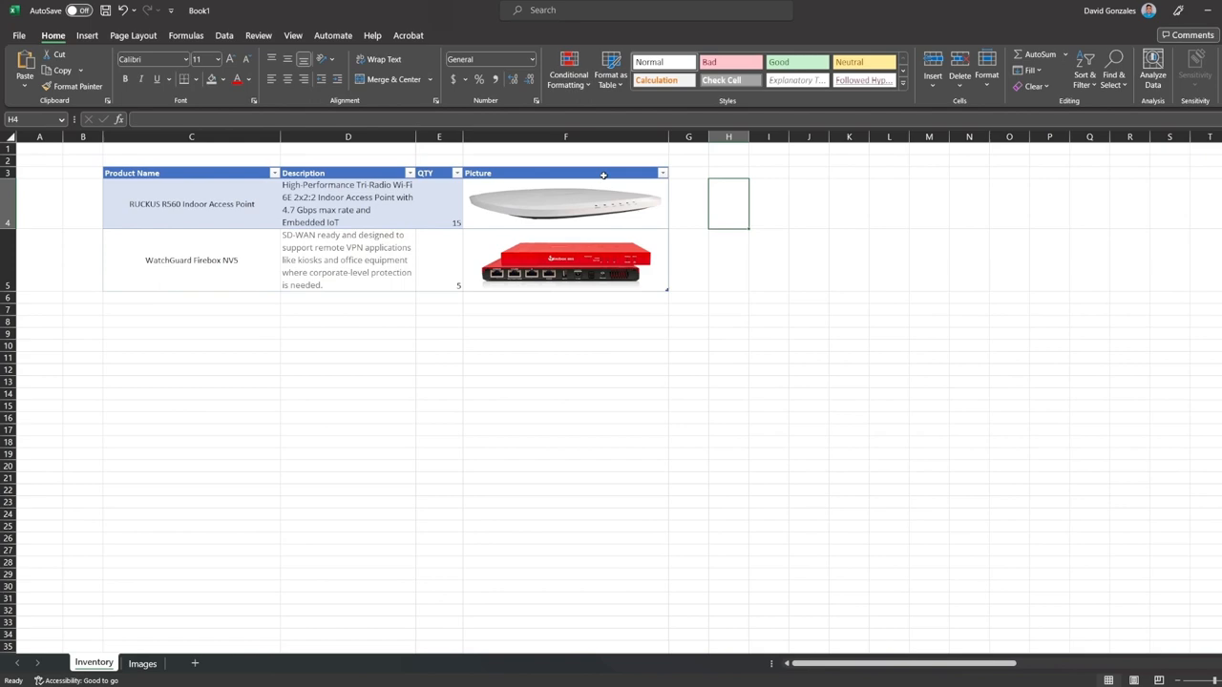
left_click_drag(664, 136, 597, 135)
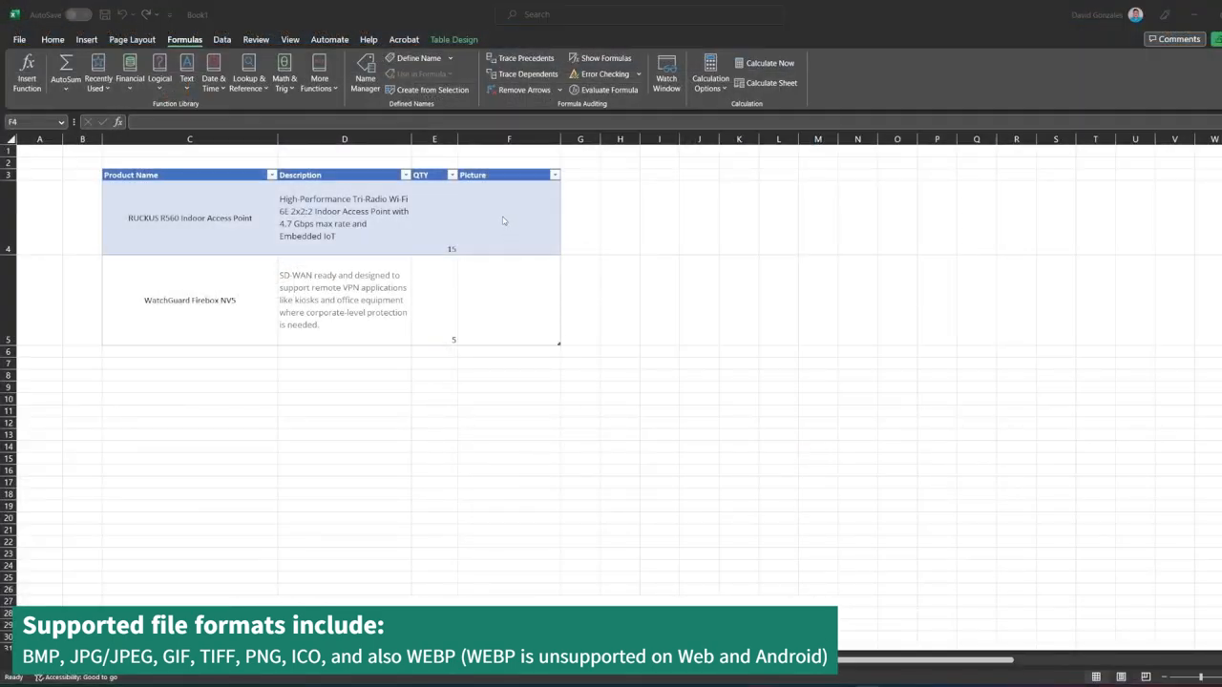
With F4 selected, search the worksheet functions for IMAGE
left_click(509, 217)
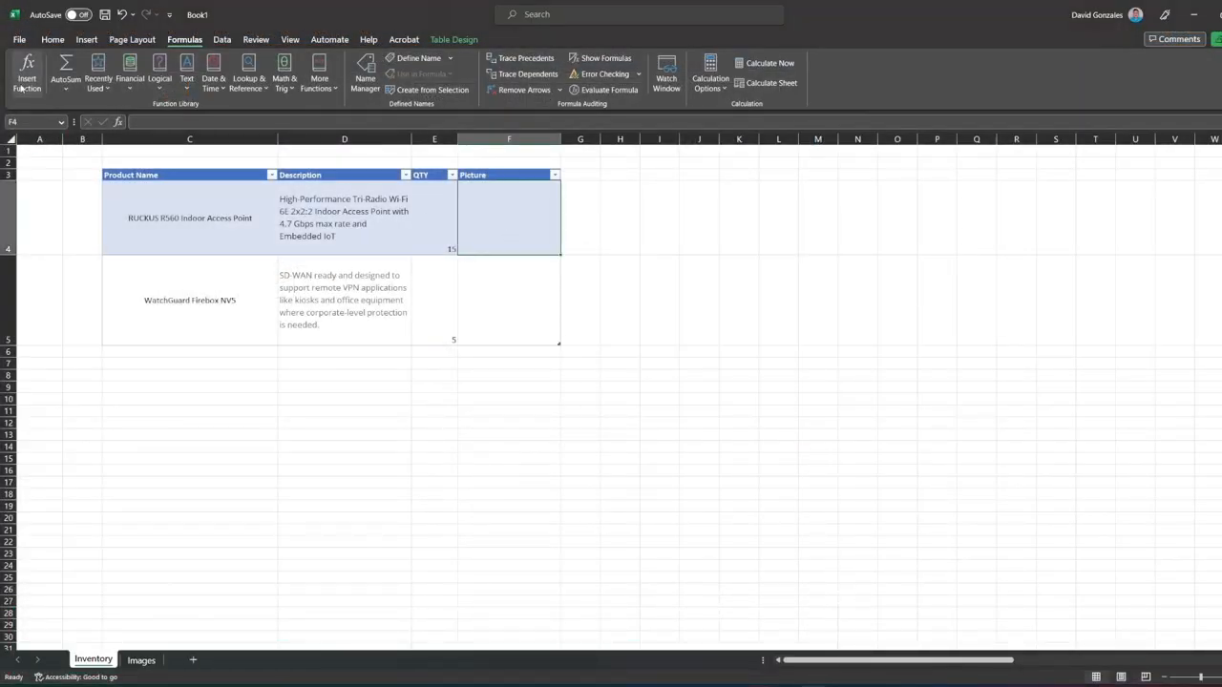
left_click(27, 72)
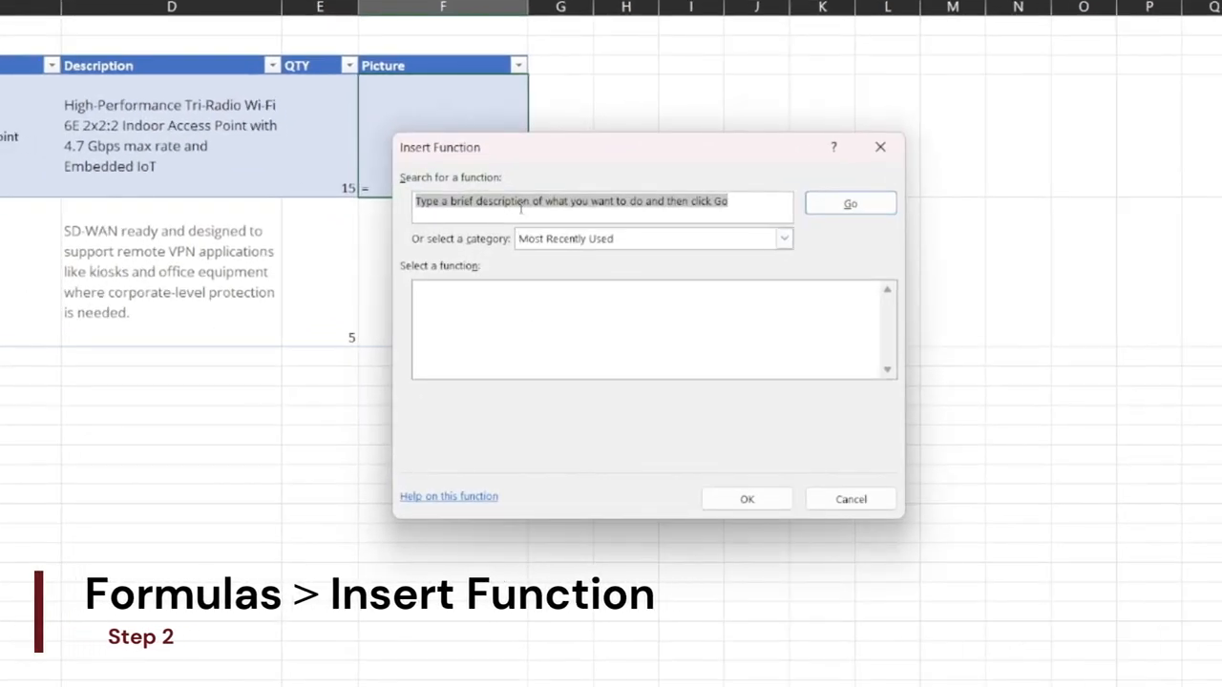
type("IMAGE")
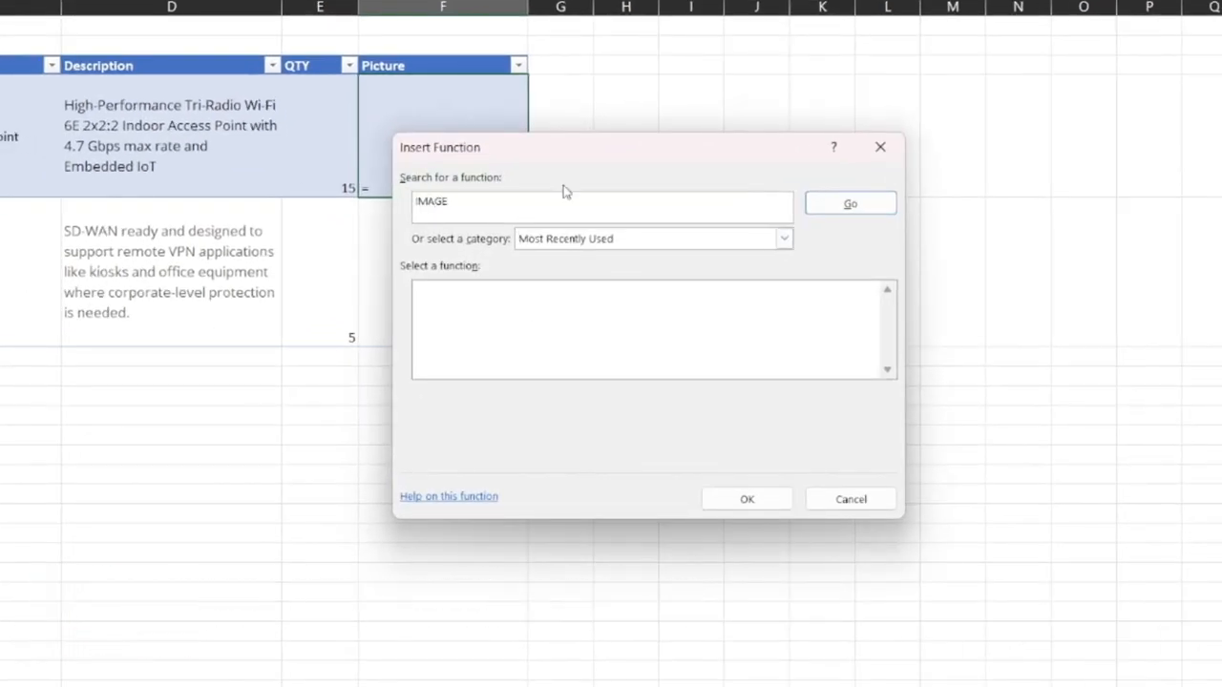
left_click(848, 203)
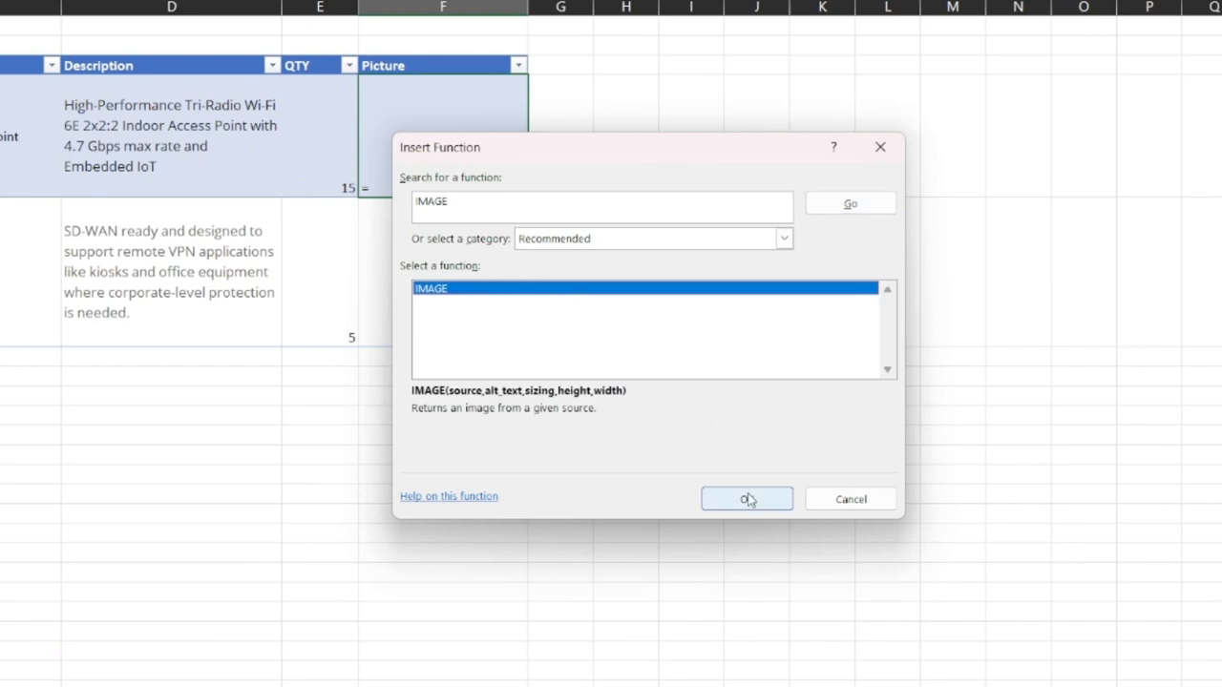
Enter an IMAGE formula in F4 with alt text 'RUCKUS R560' and sizing 1
left_click(747, 499)
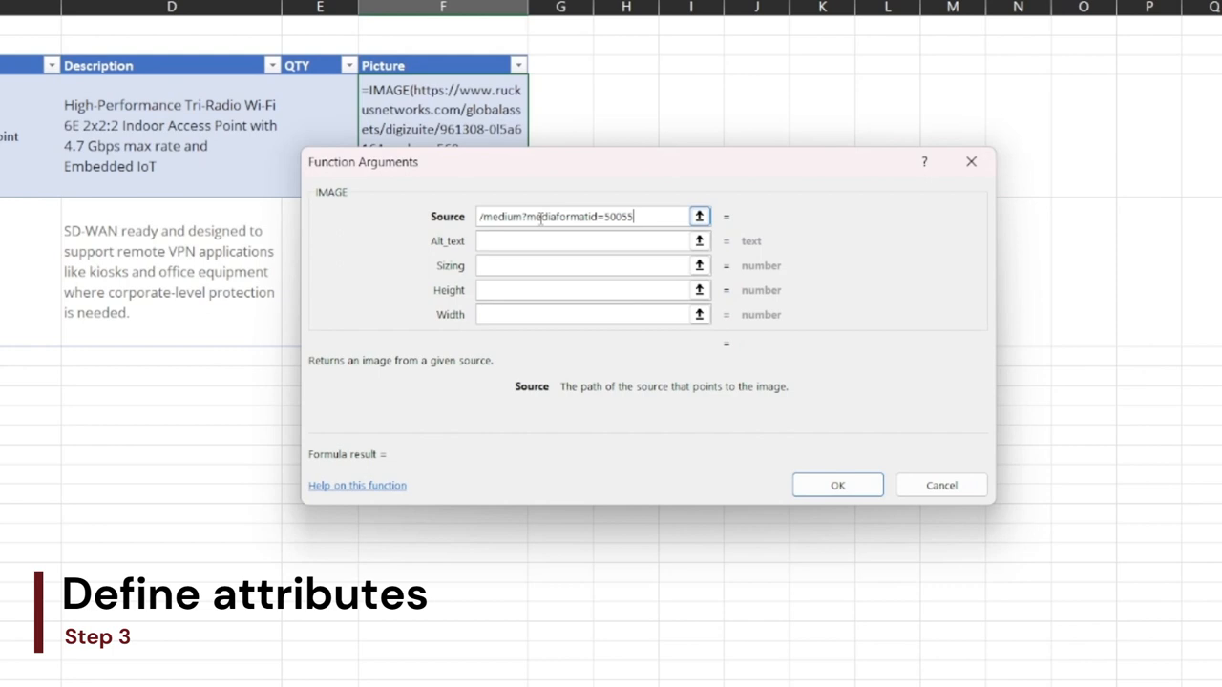
left_click(592, 241)
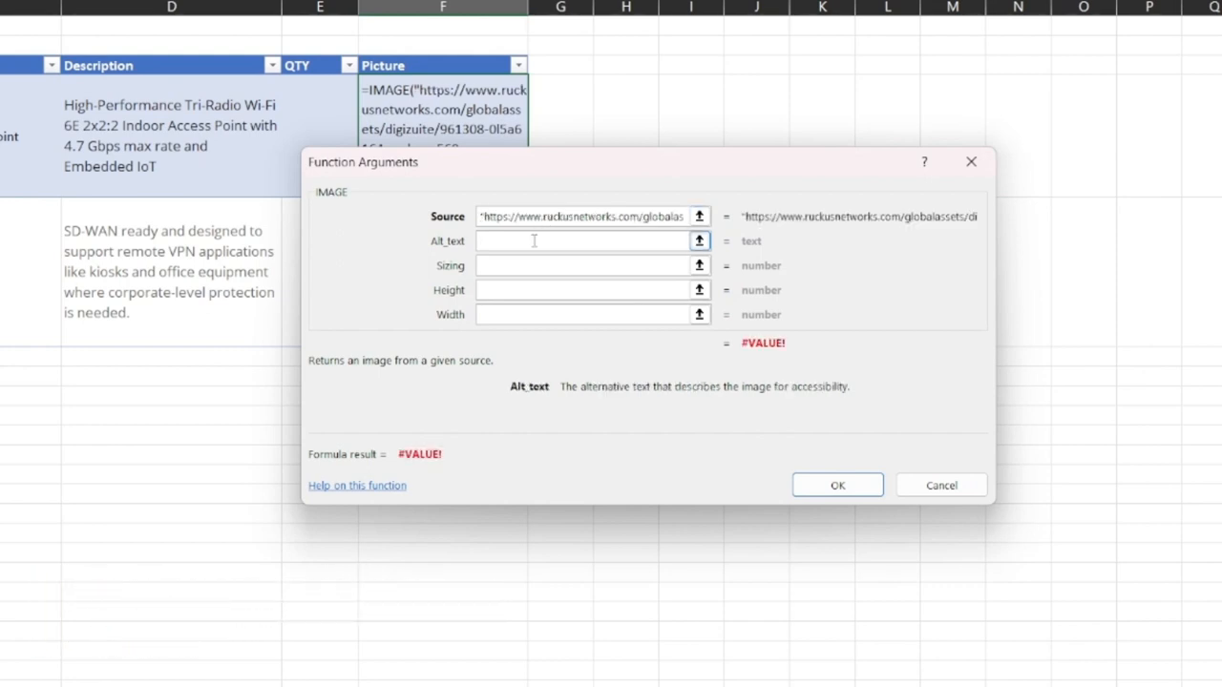
type("RUCKUS")
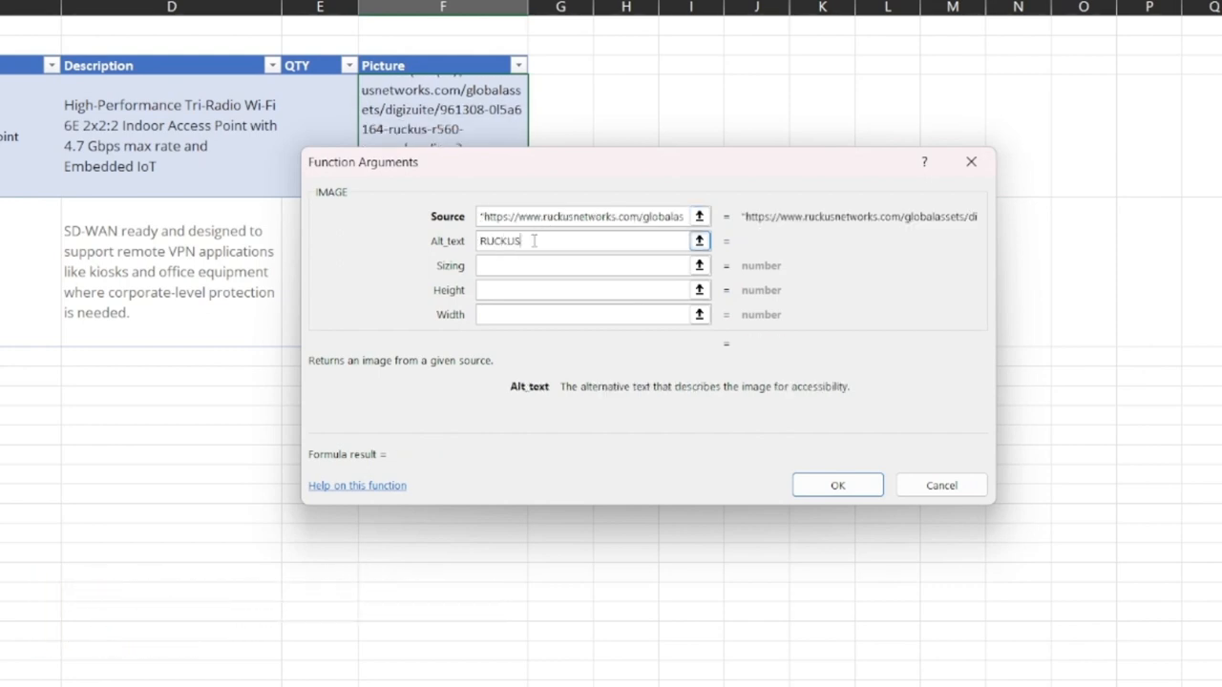
type("R5")
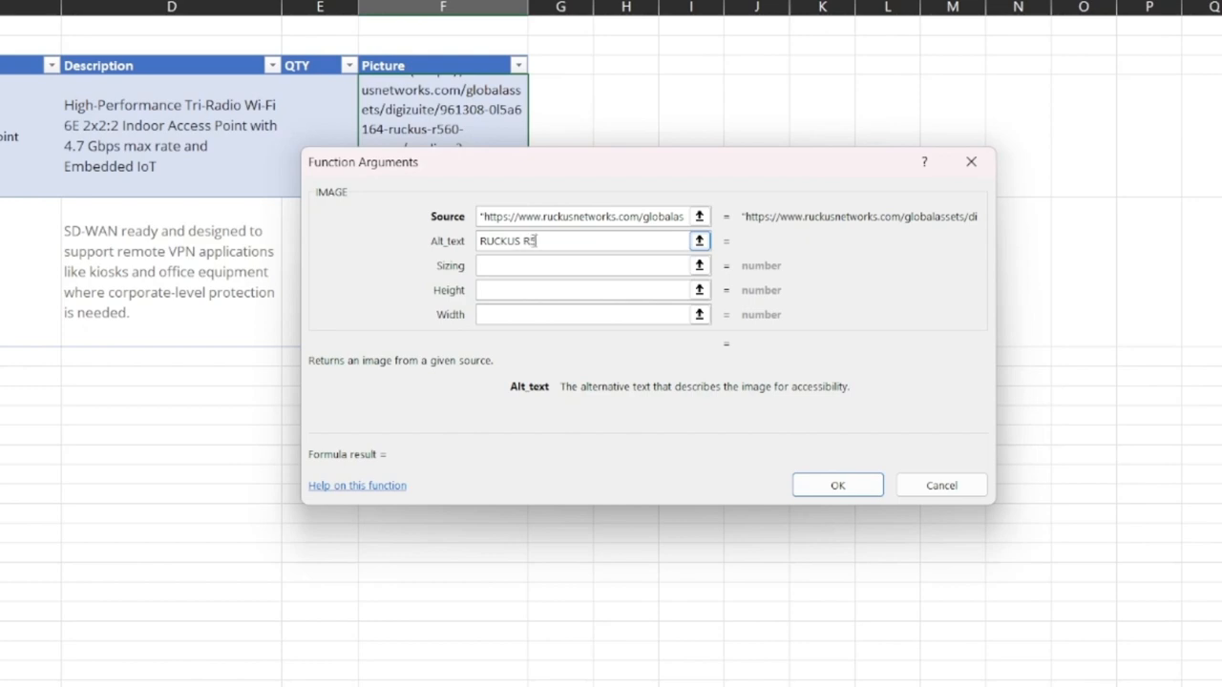
type("60\"")
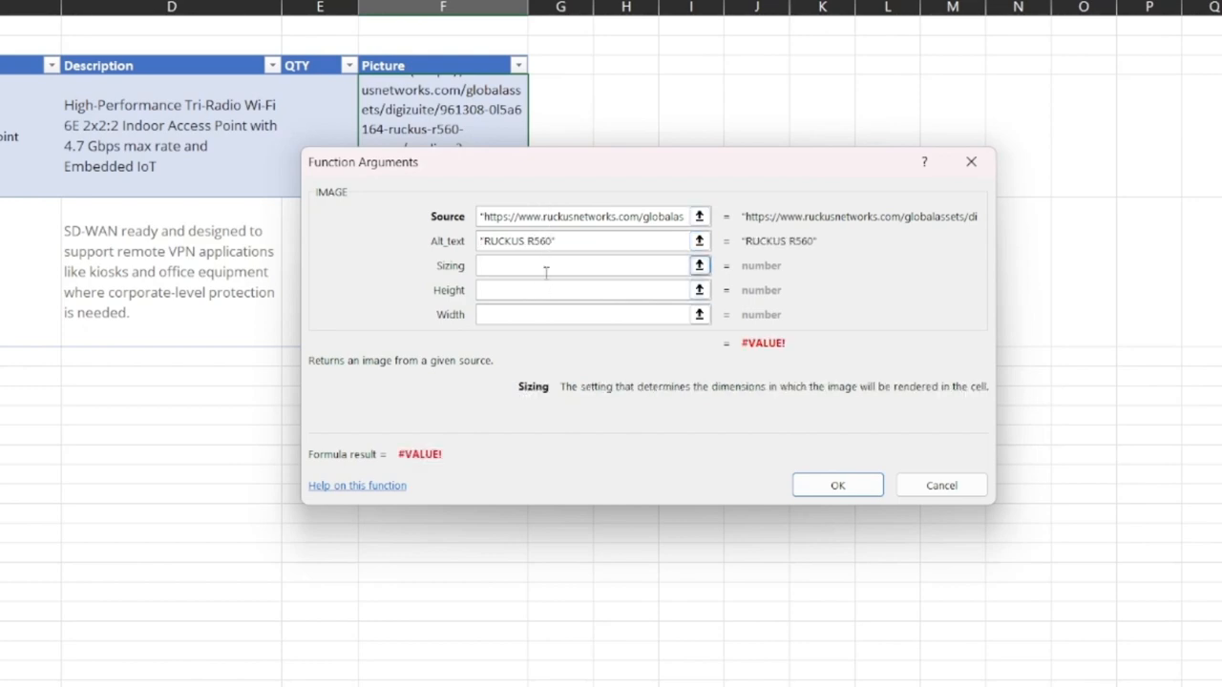
type("1")
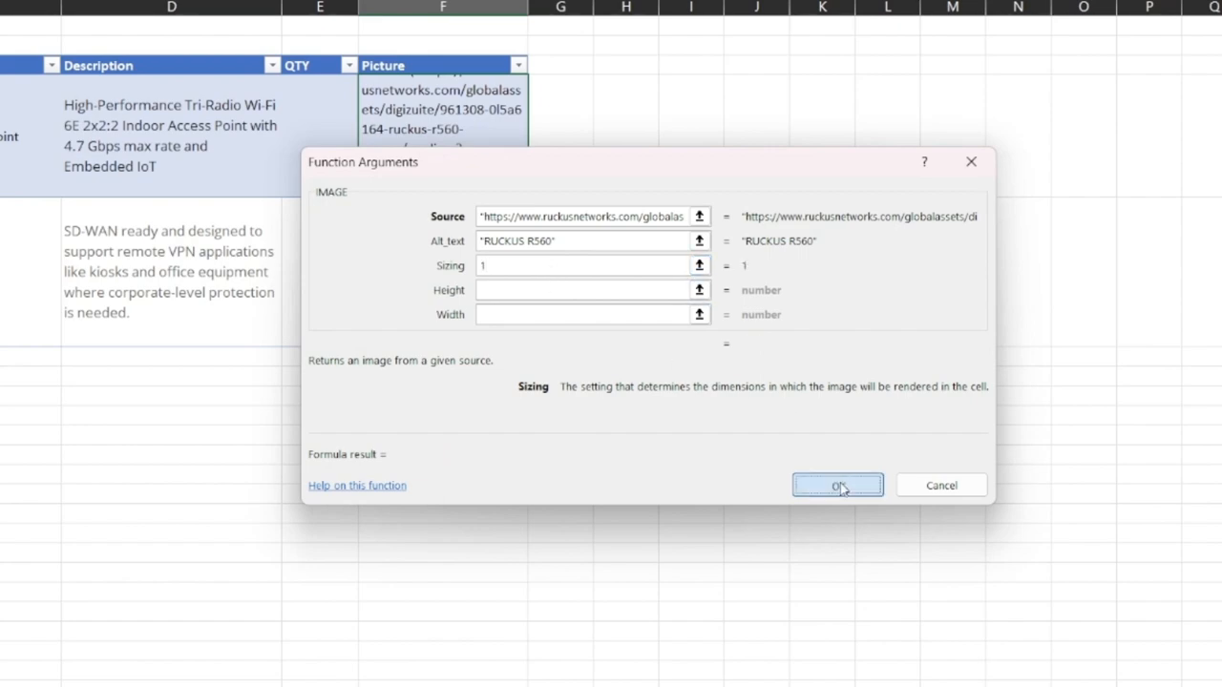
left_click(838, 485)
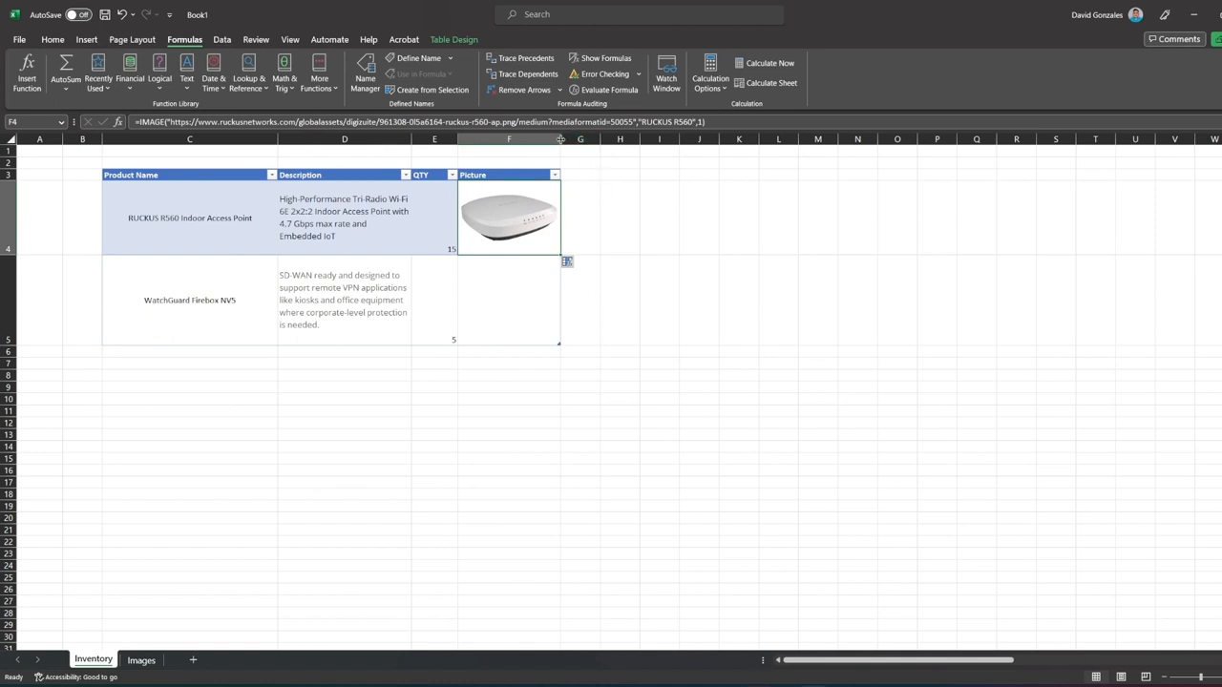
Change F4's IMAGE sizing argument to 2 and widen column F to reveal the full photo
left_click_drag(561, 138, 621, 138)
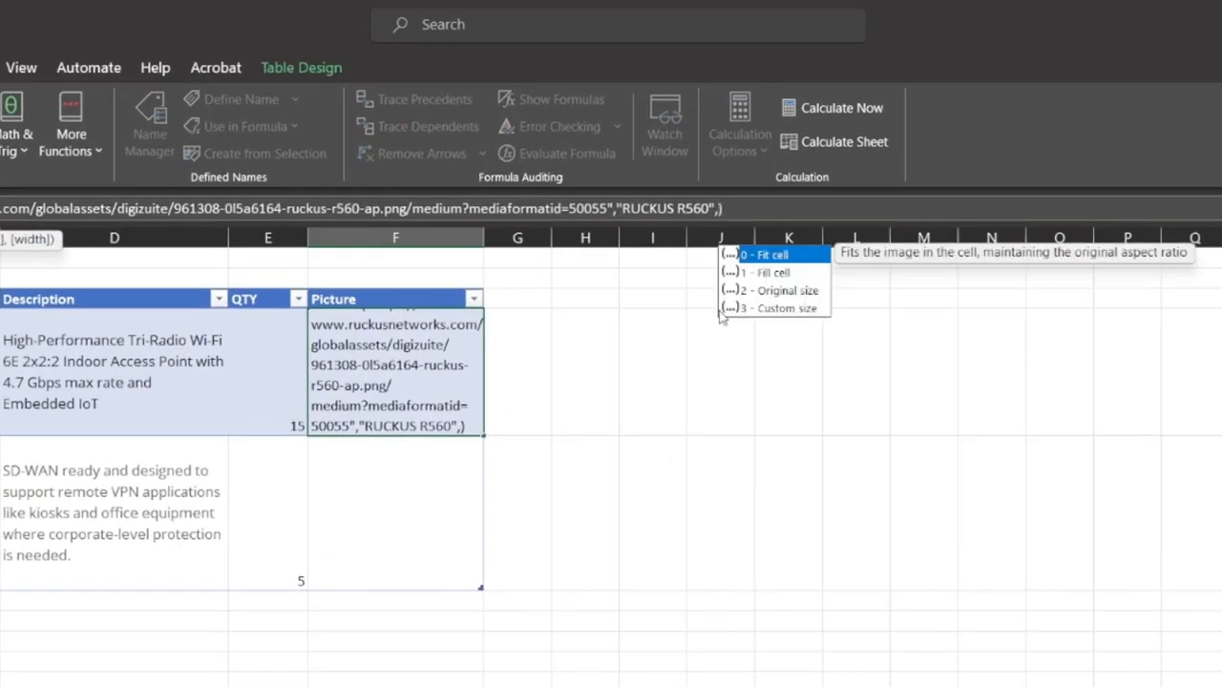
mouse_move(781, 285)
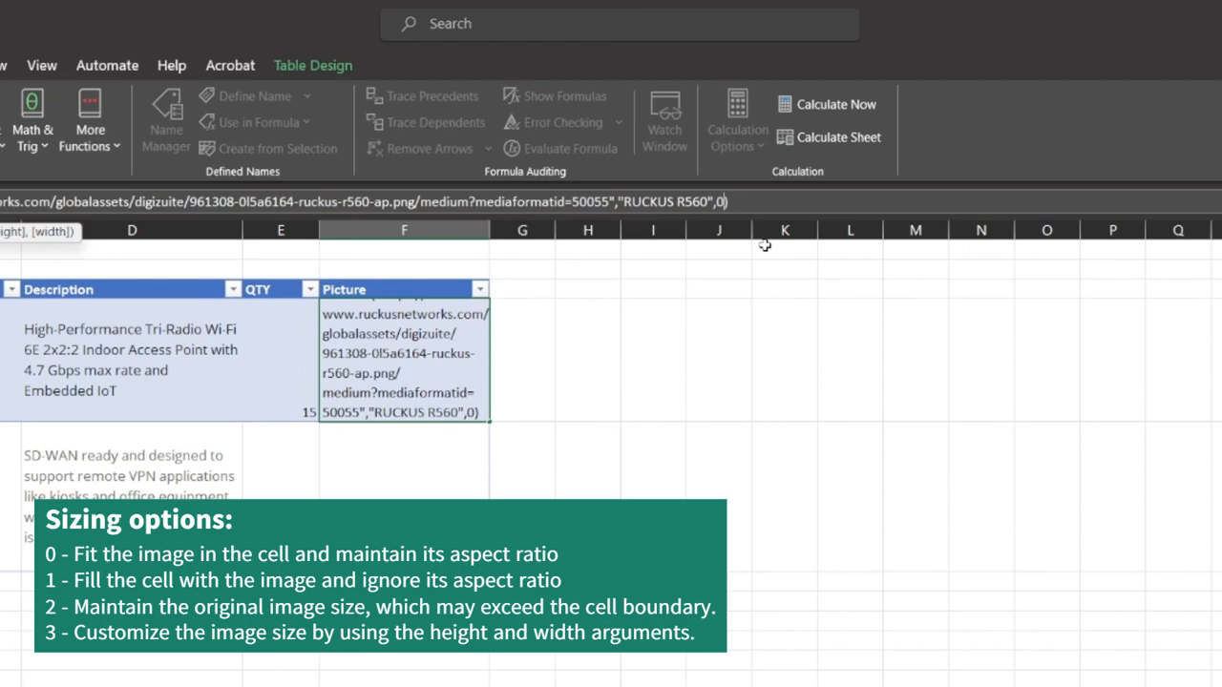
key("Return")
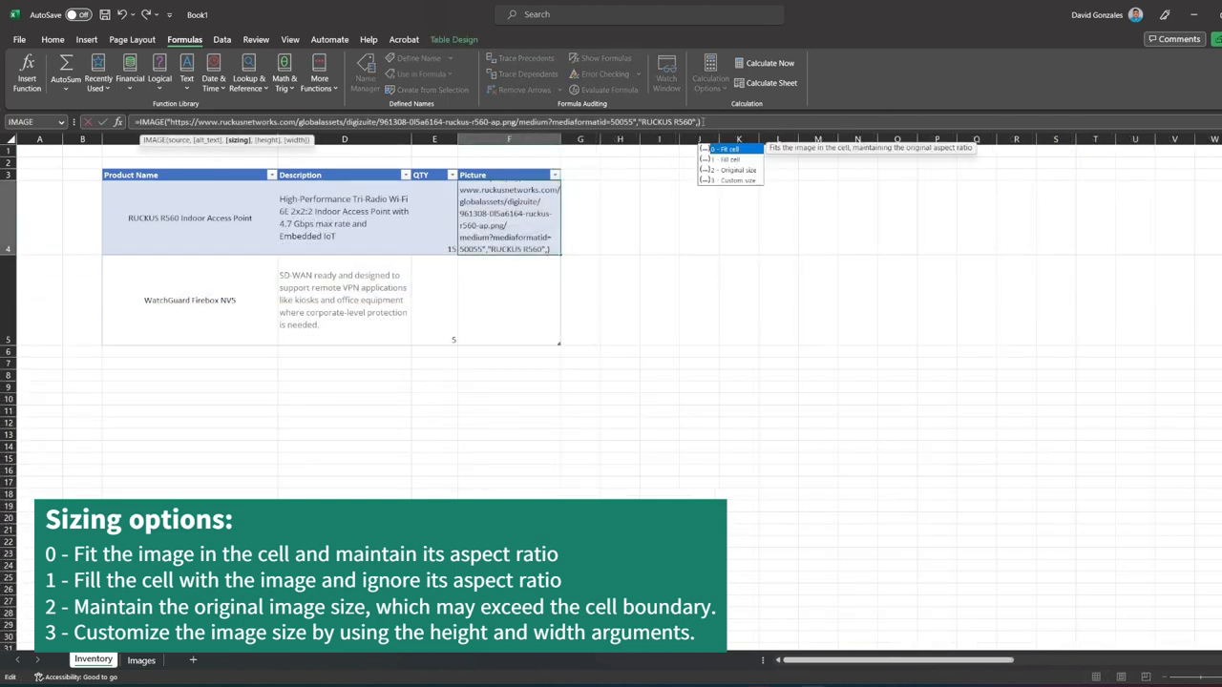
type("2)")
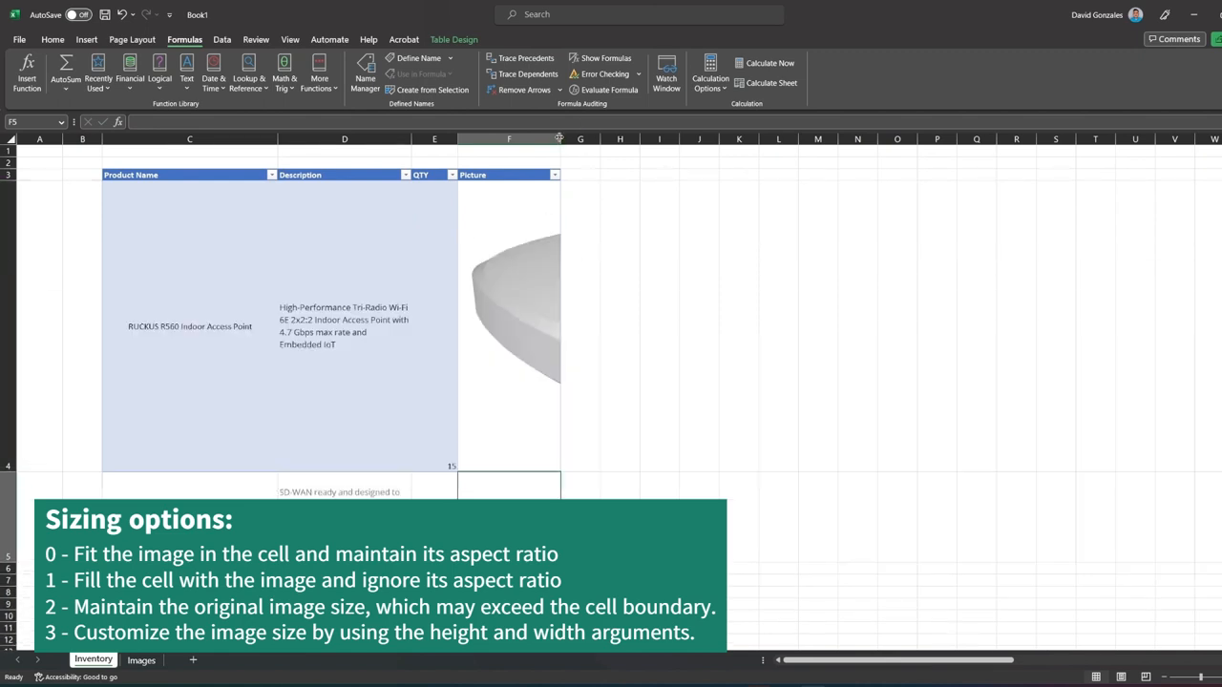
left_click_drag(559, 139, 930, 138)
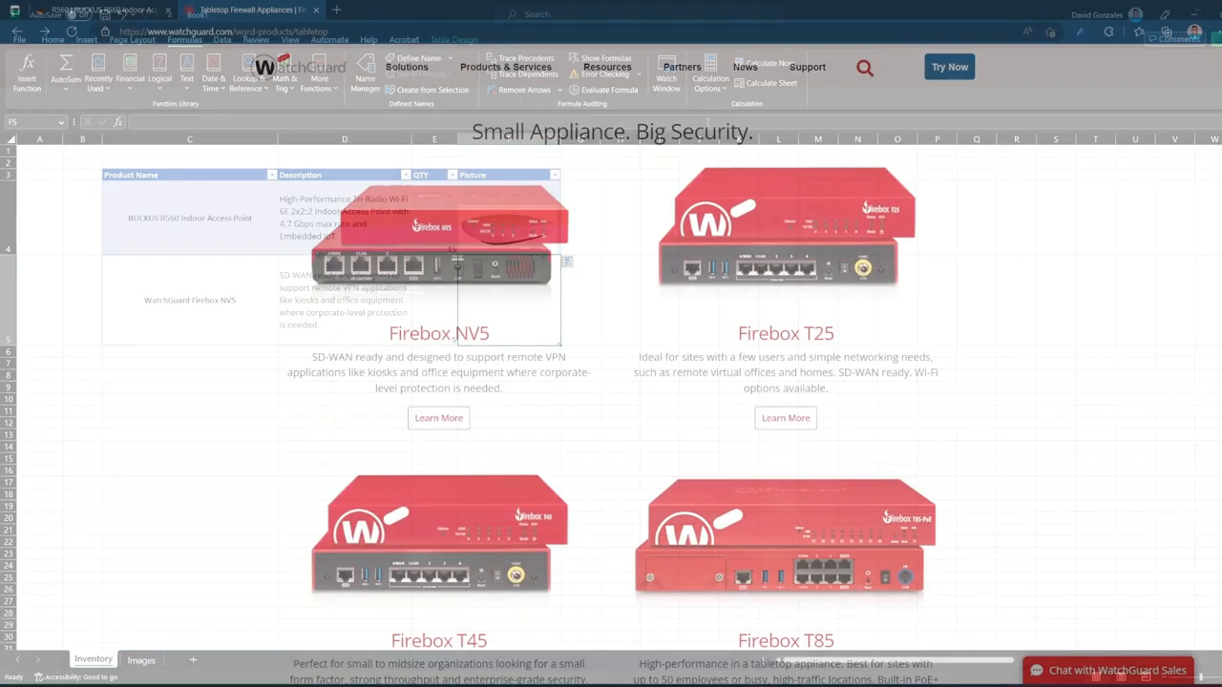
Bring up the image options for the Firebox NV5 photo on WatchGuard's tabletop page
left_click(248, 10)
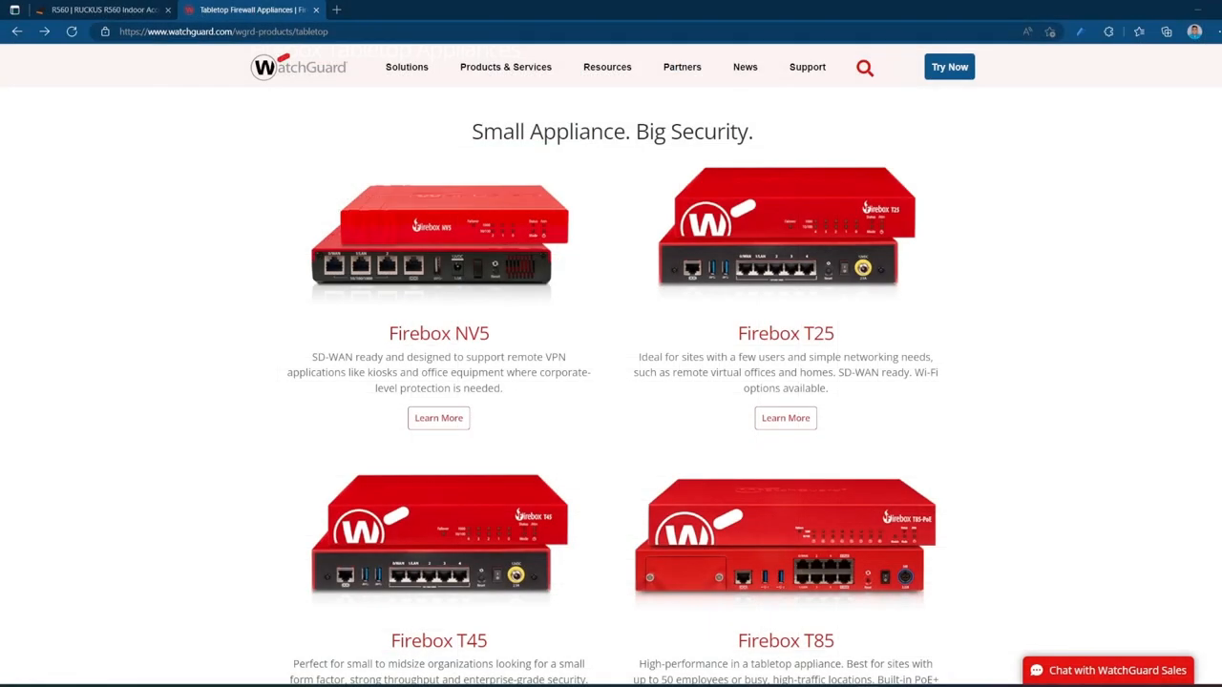
mouse_move(417, 244)
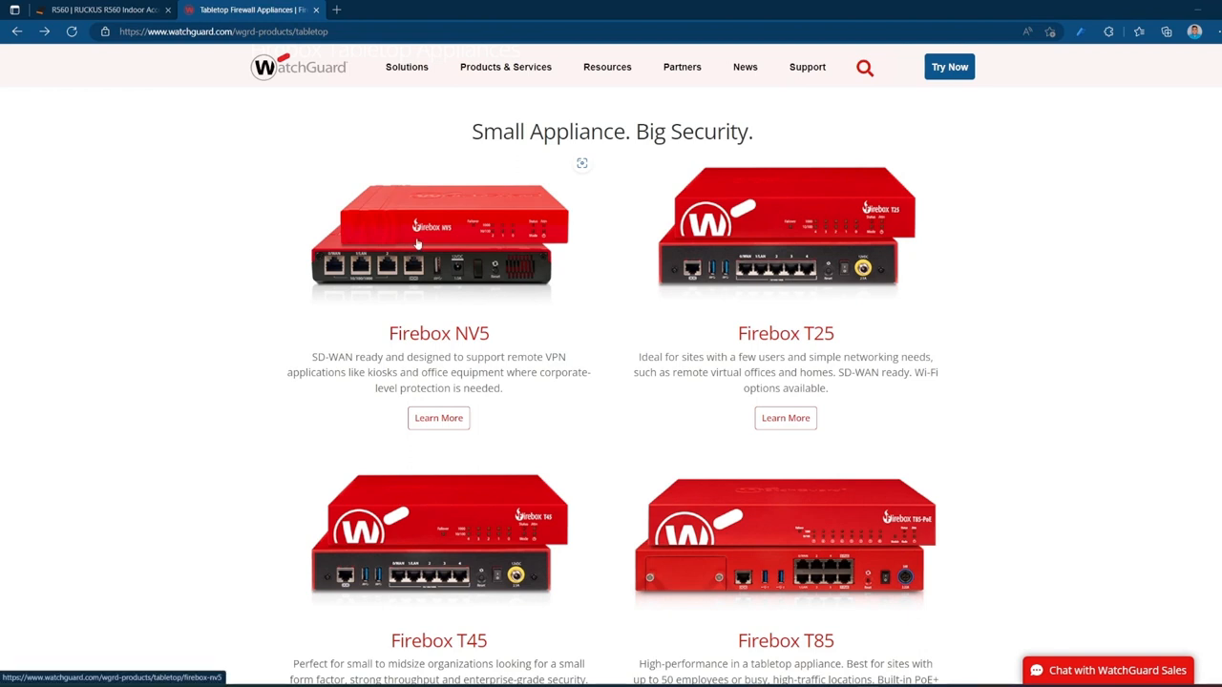
right_click(415, 243)
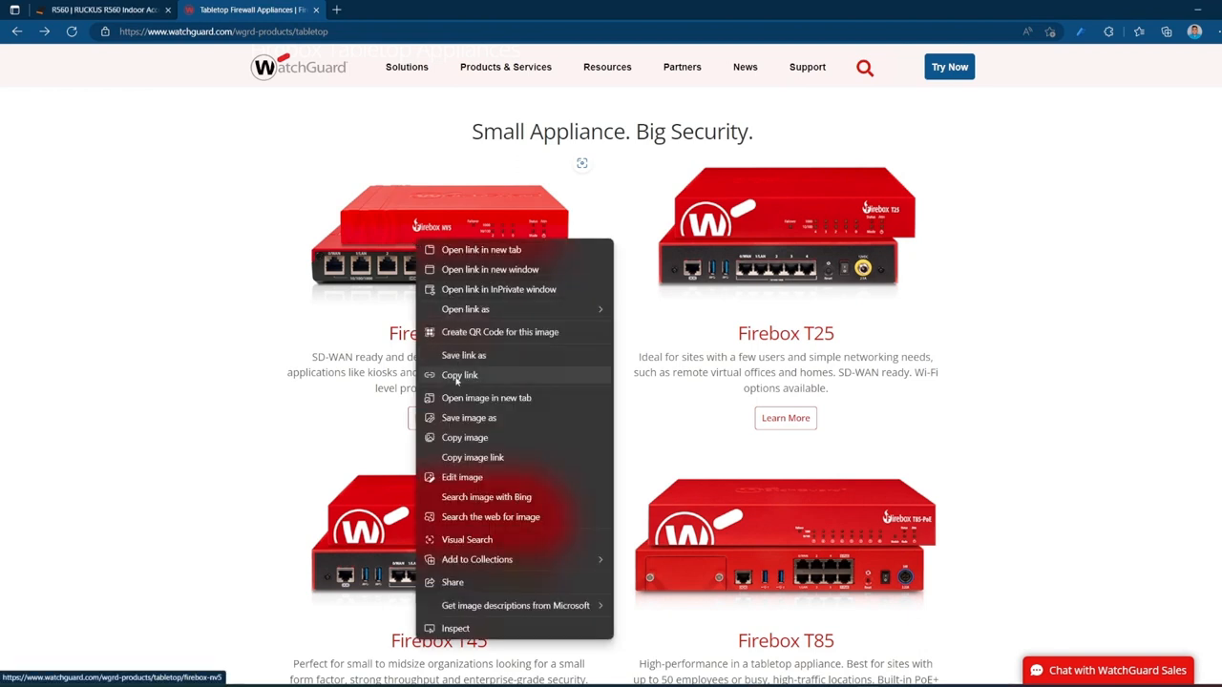
mouse_move(472, 458)
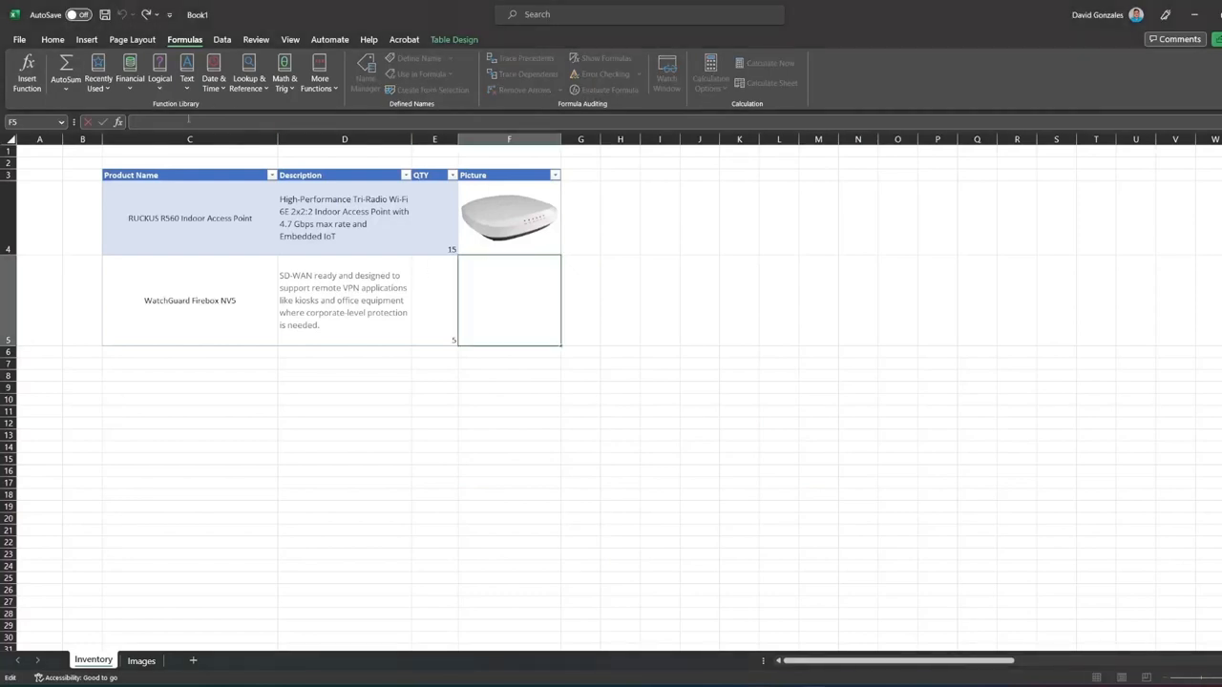
Type =IMAGE( with the overview-tabletop-NV5_0.png URL and alt text Firebox NV5 in F5
type("=IMAGE")
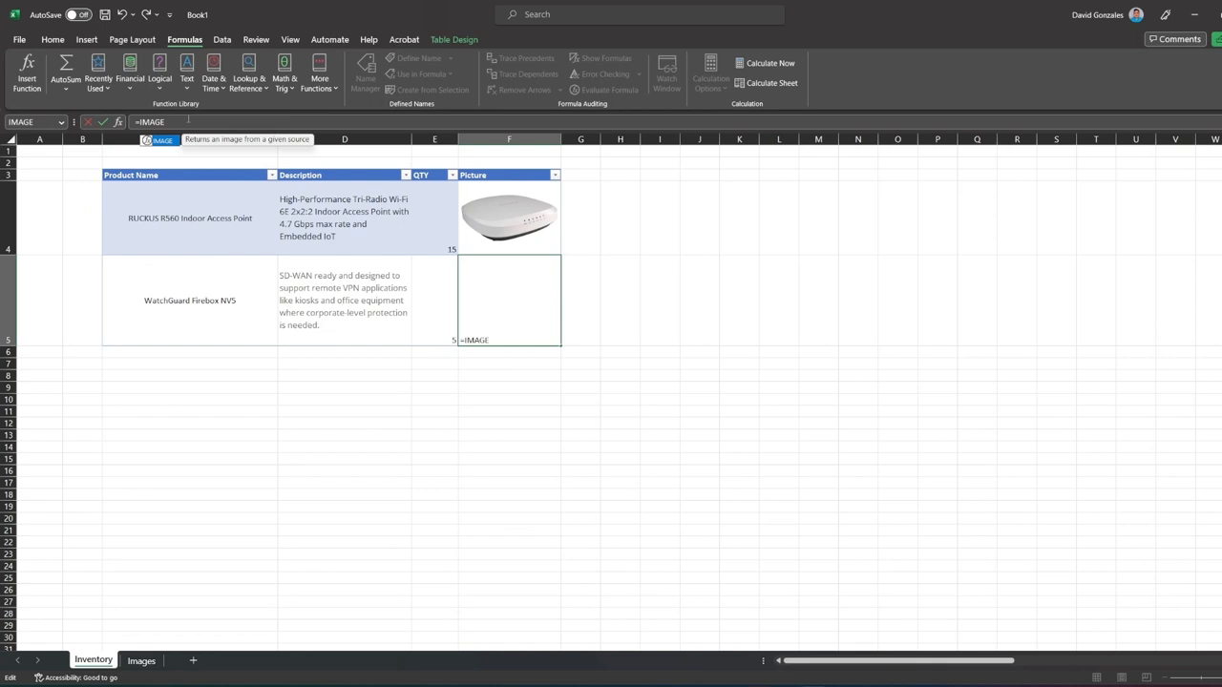
type("(")
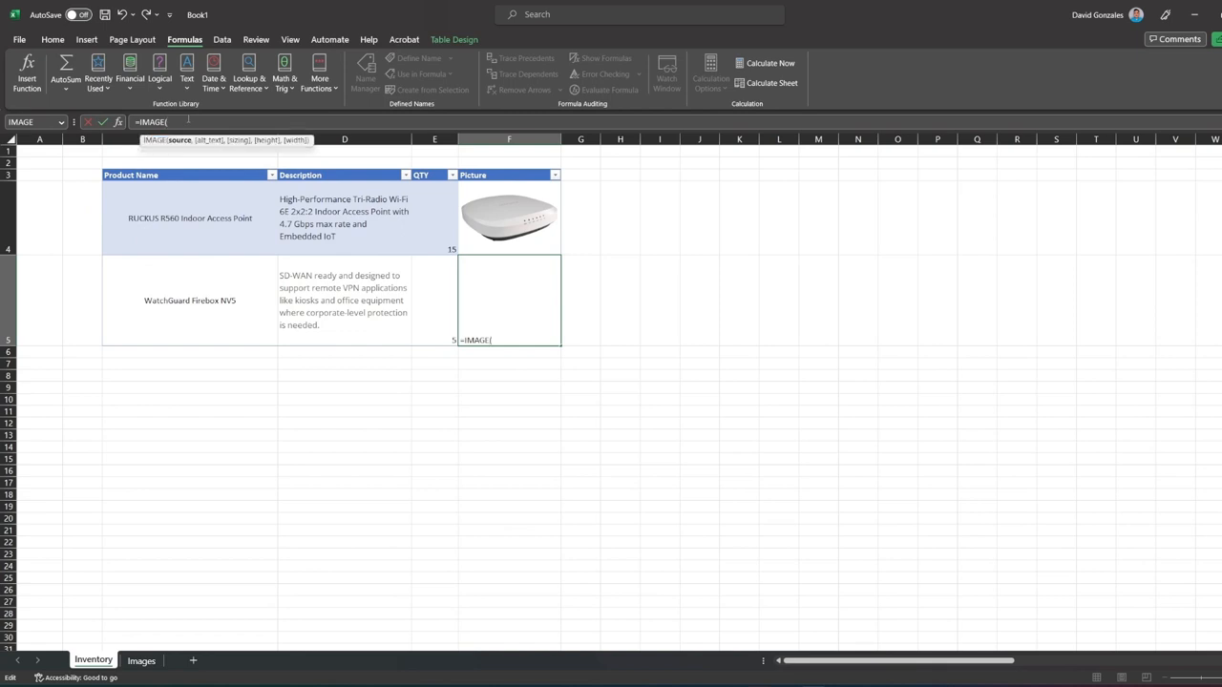
type("\"https://www.watchguard.com/sites/default/files/overview-tabletop-NV5_0.png\"")
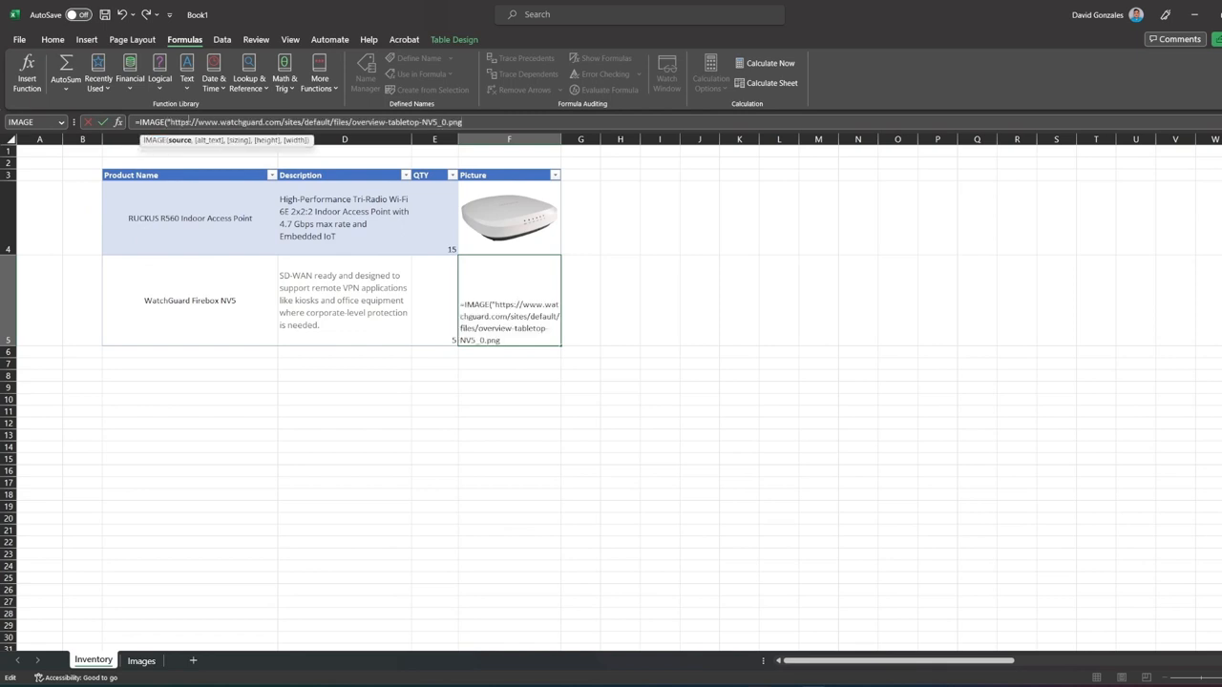
type(",\"")
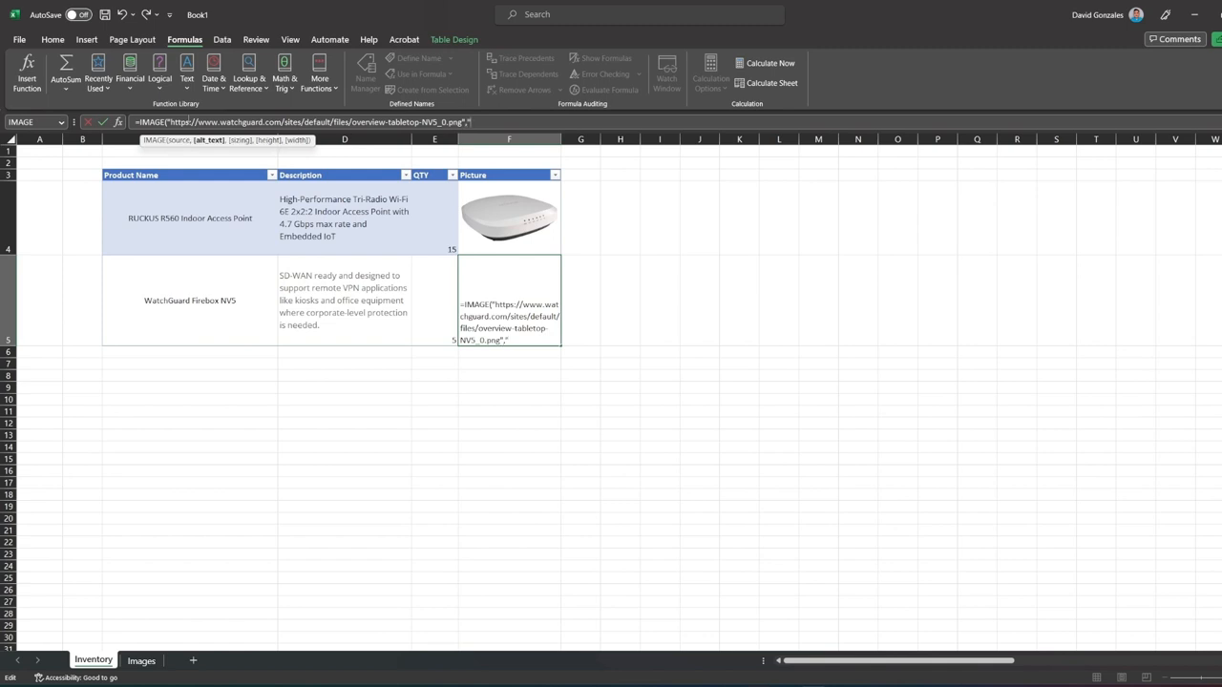
type("Fire")
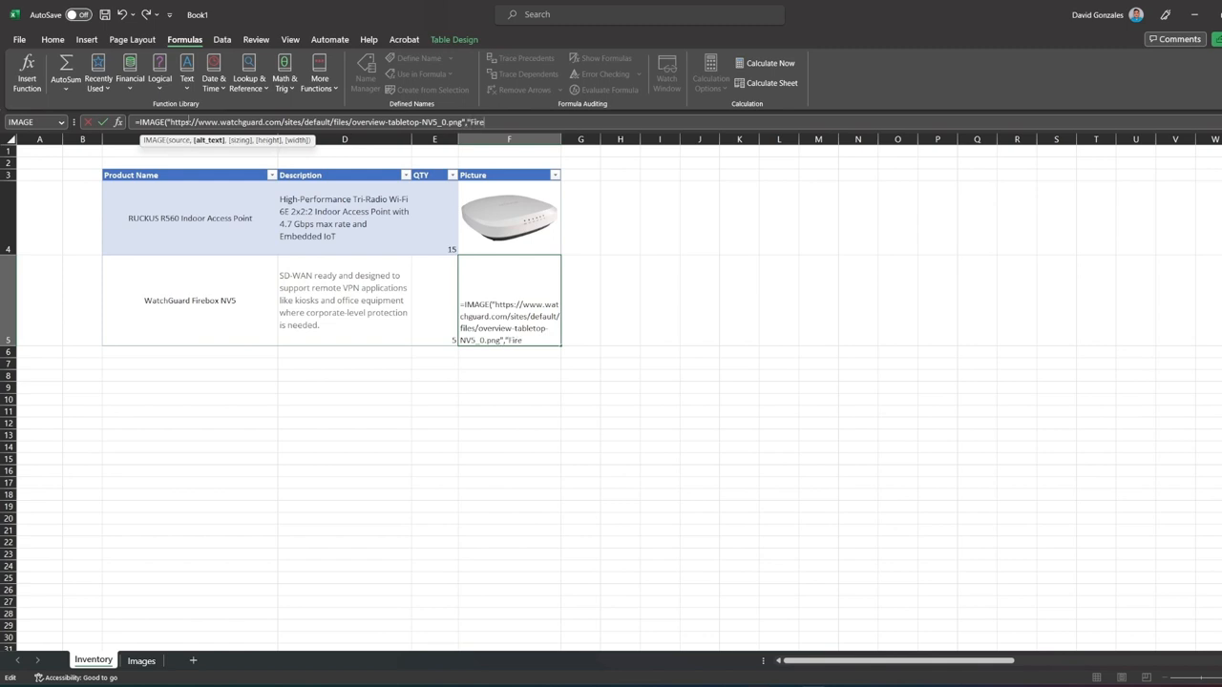
type("box")
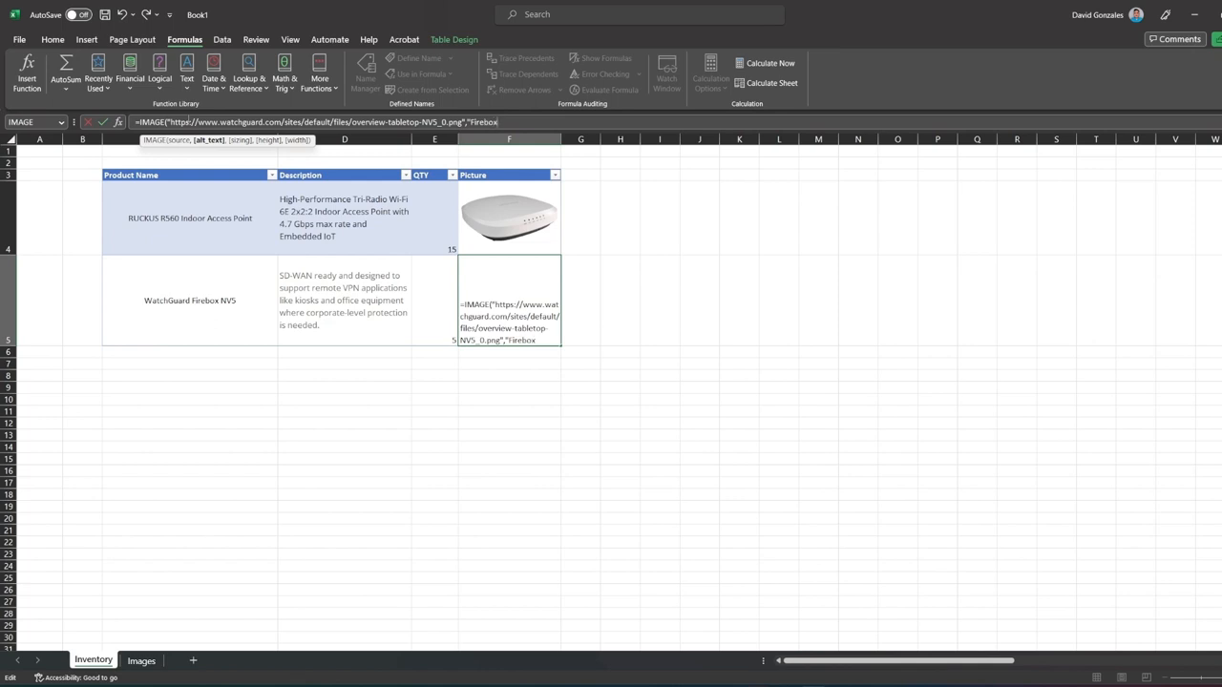
type("NV5")
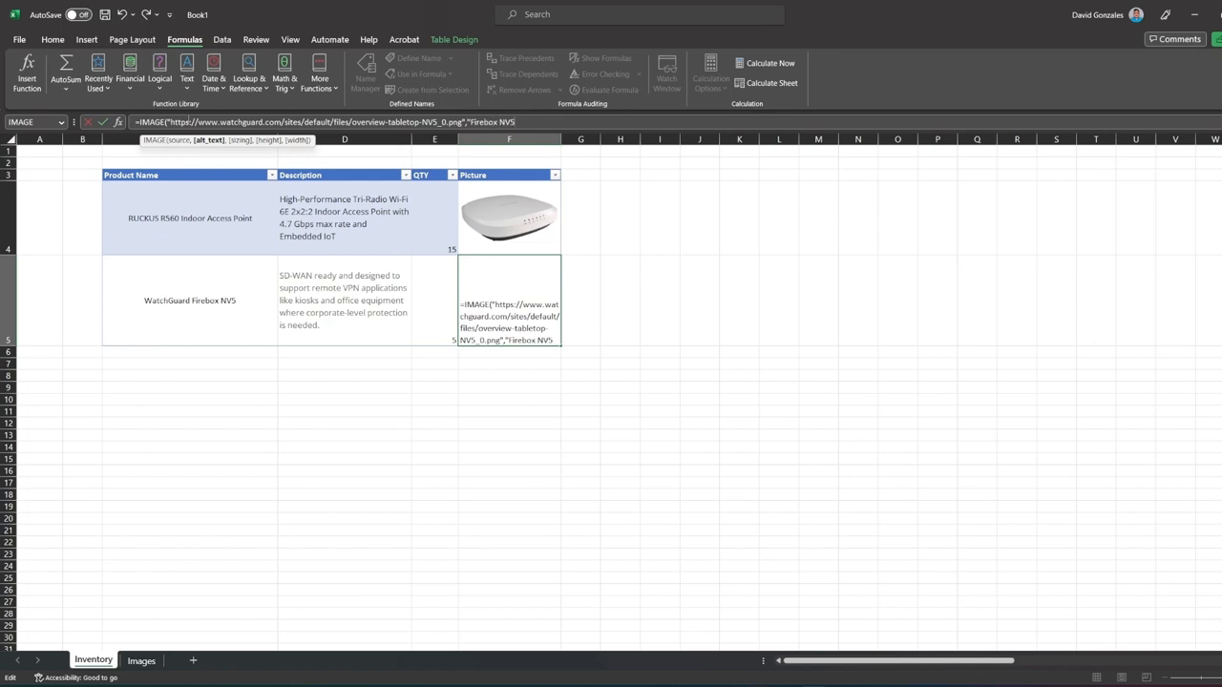
type(",")
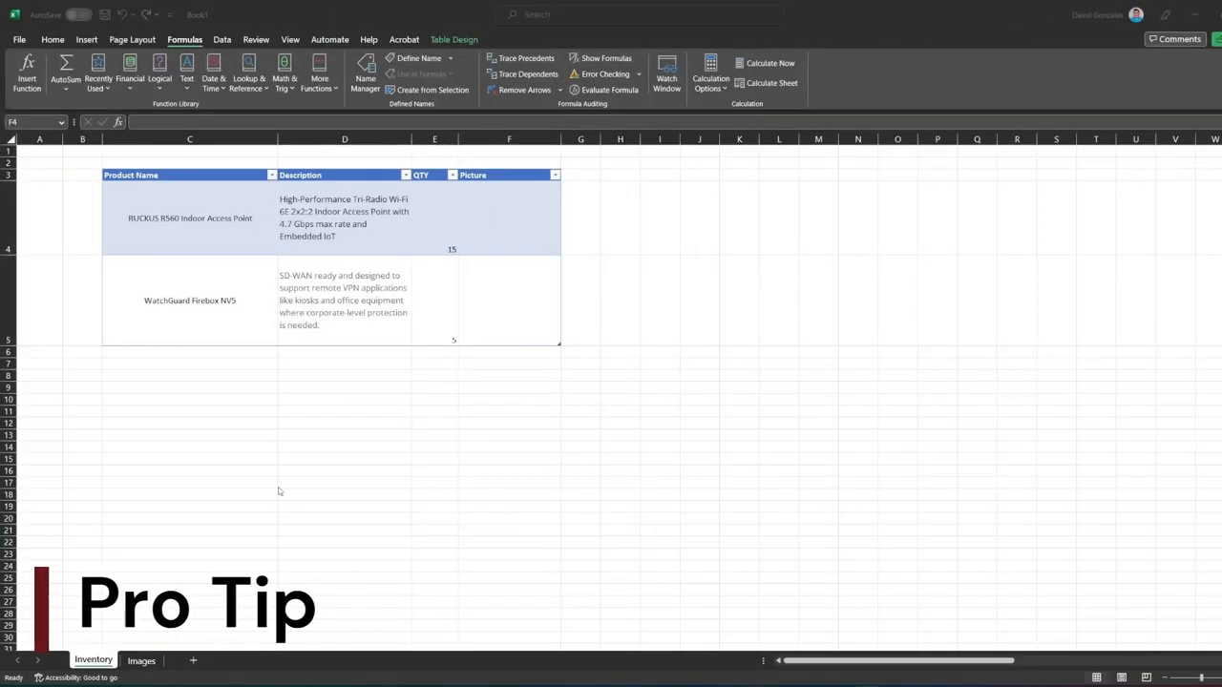
Insert an IMAGE formula in F4 using the RUCKUS R560 address from Images!A1
left_click(509, 218)
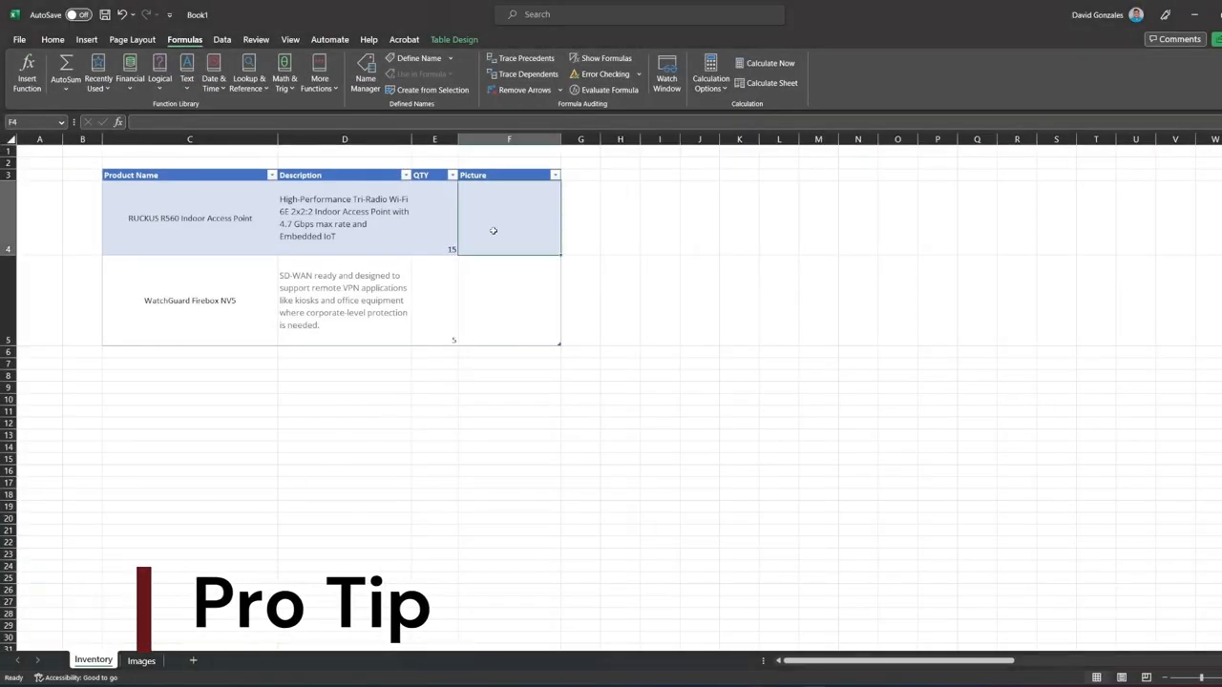
left_click(141, 661)
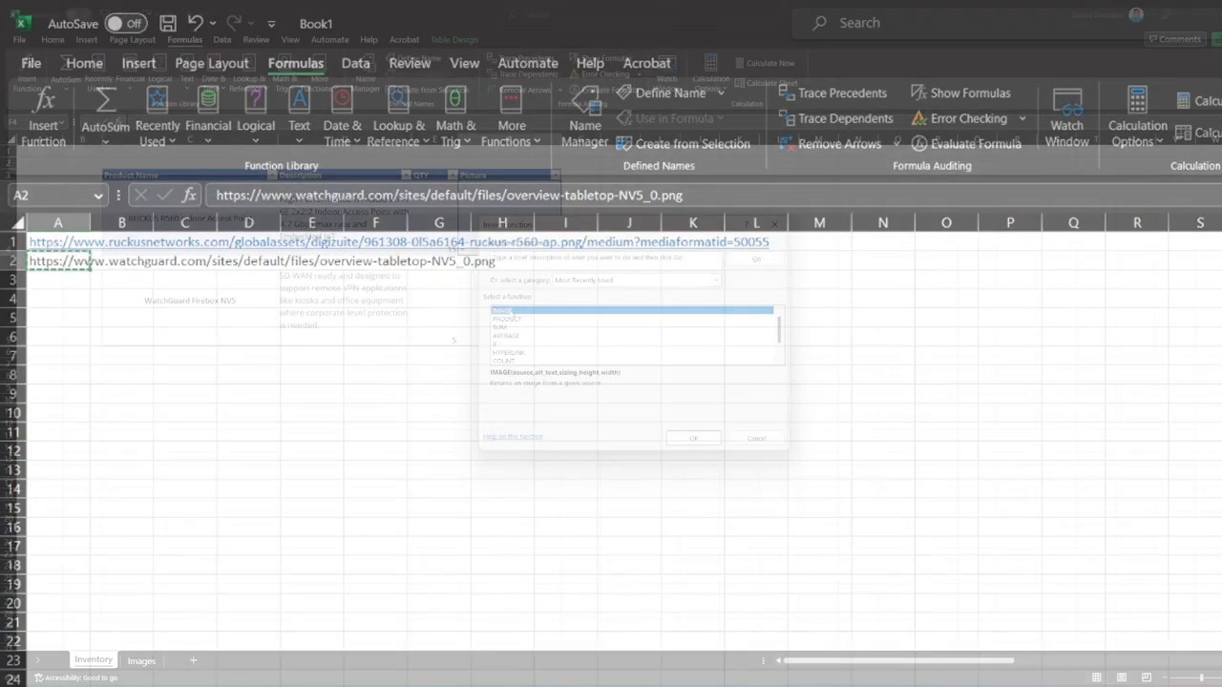
left_click(693, 438)
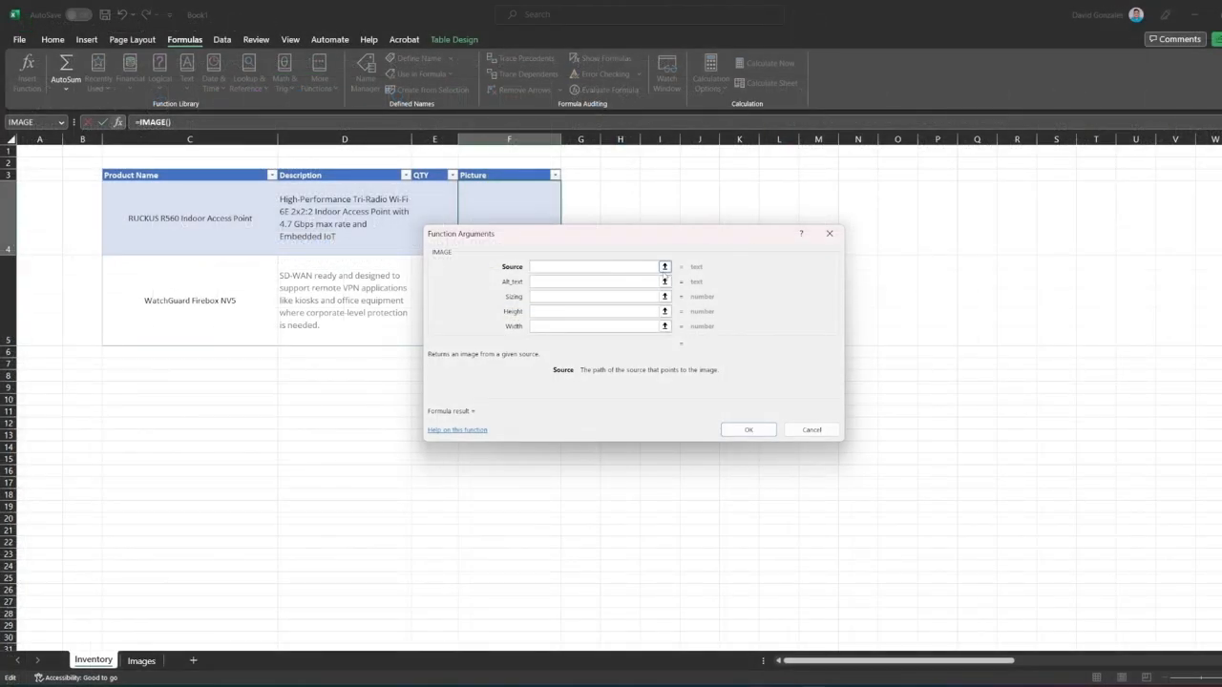
left_click(664, 267)
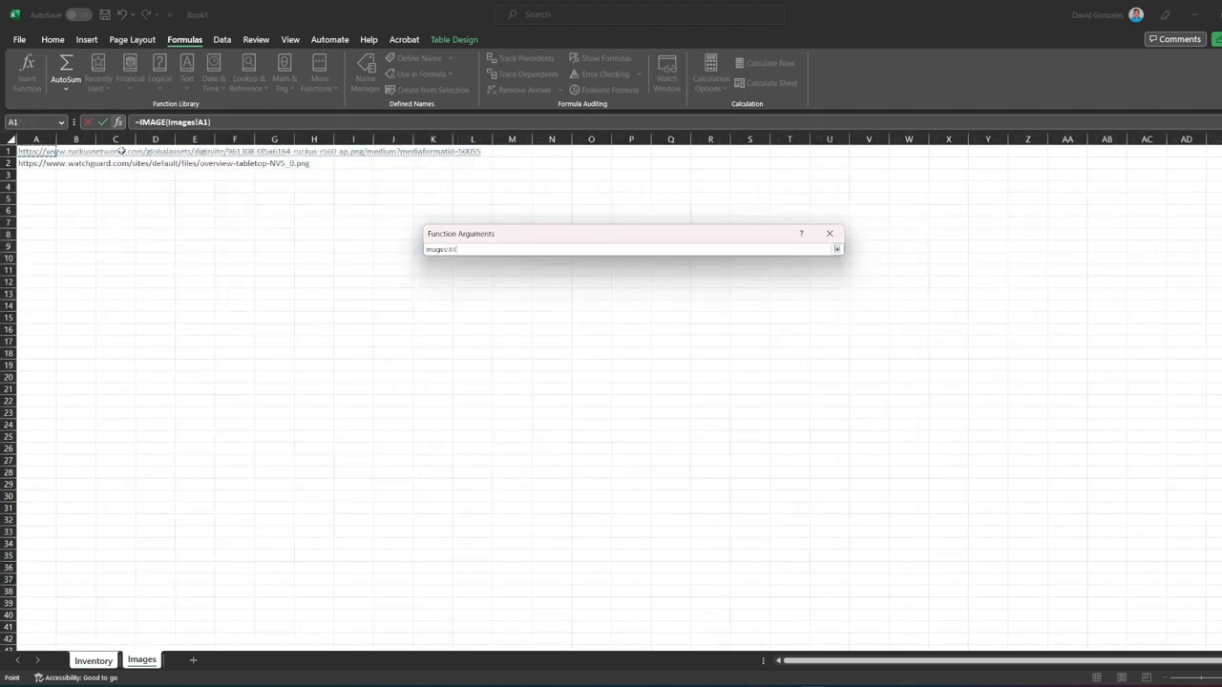
left_click(836, 249)
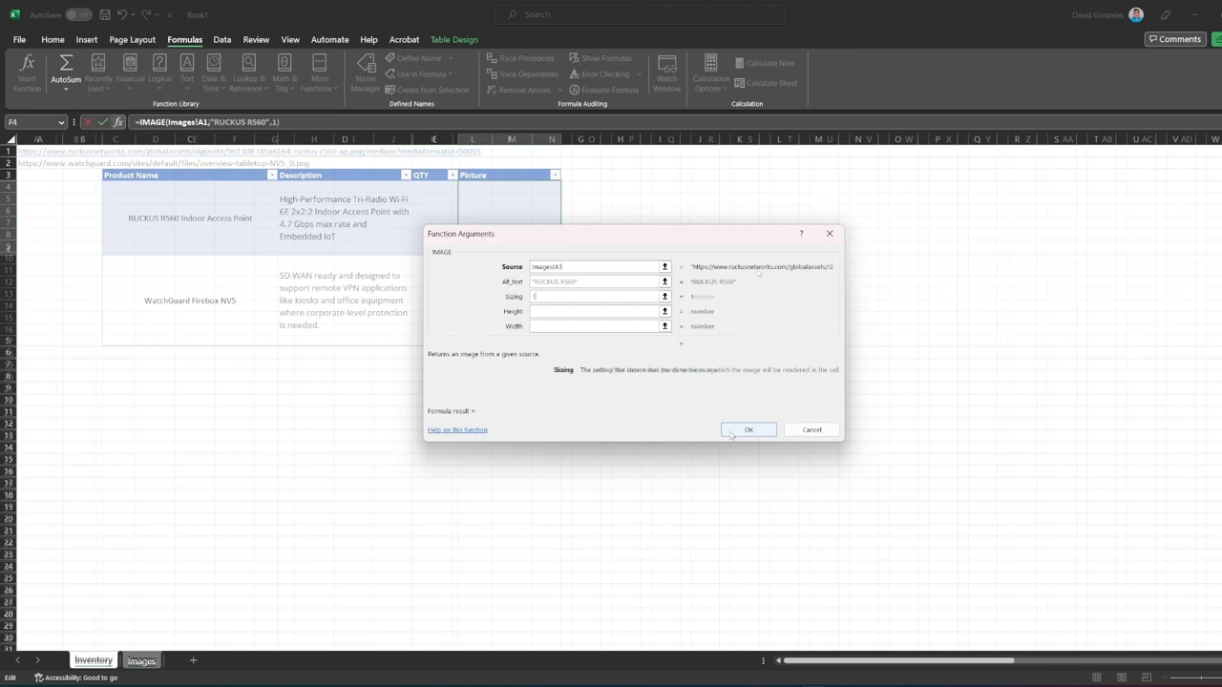
left_click(748, 429)
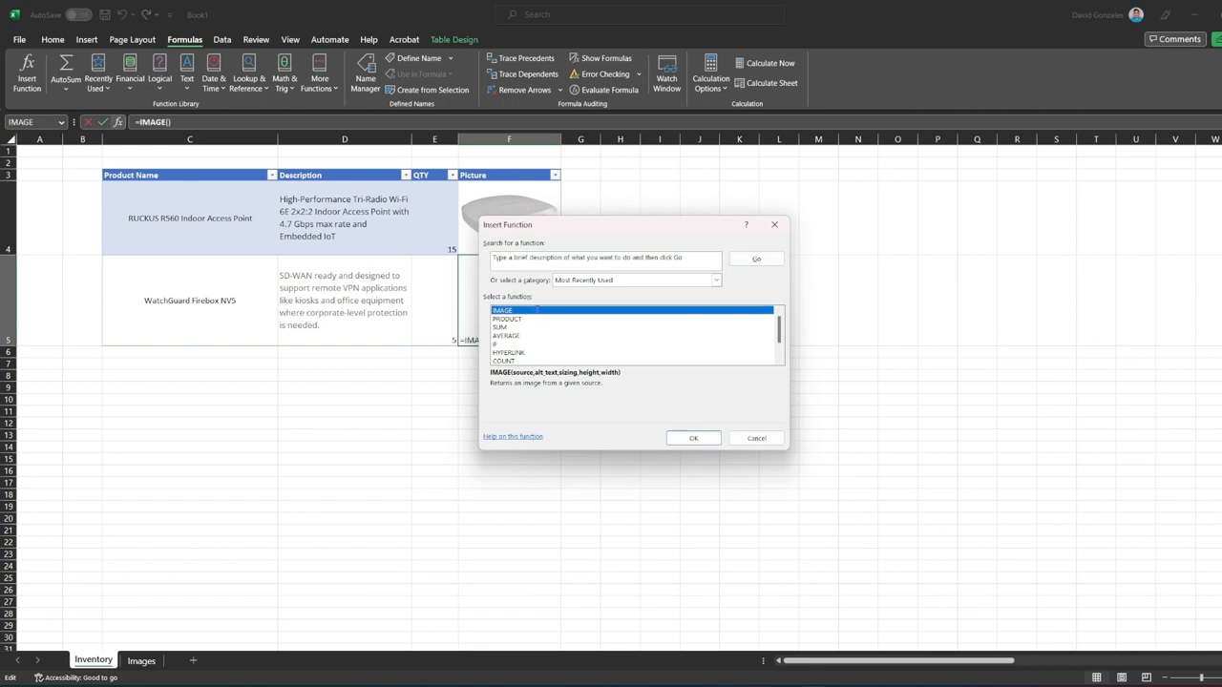
Insert the Firebox NV5 IMAGE formula in F5 from the Images sheet address
left_click(694, 439)
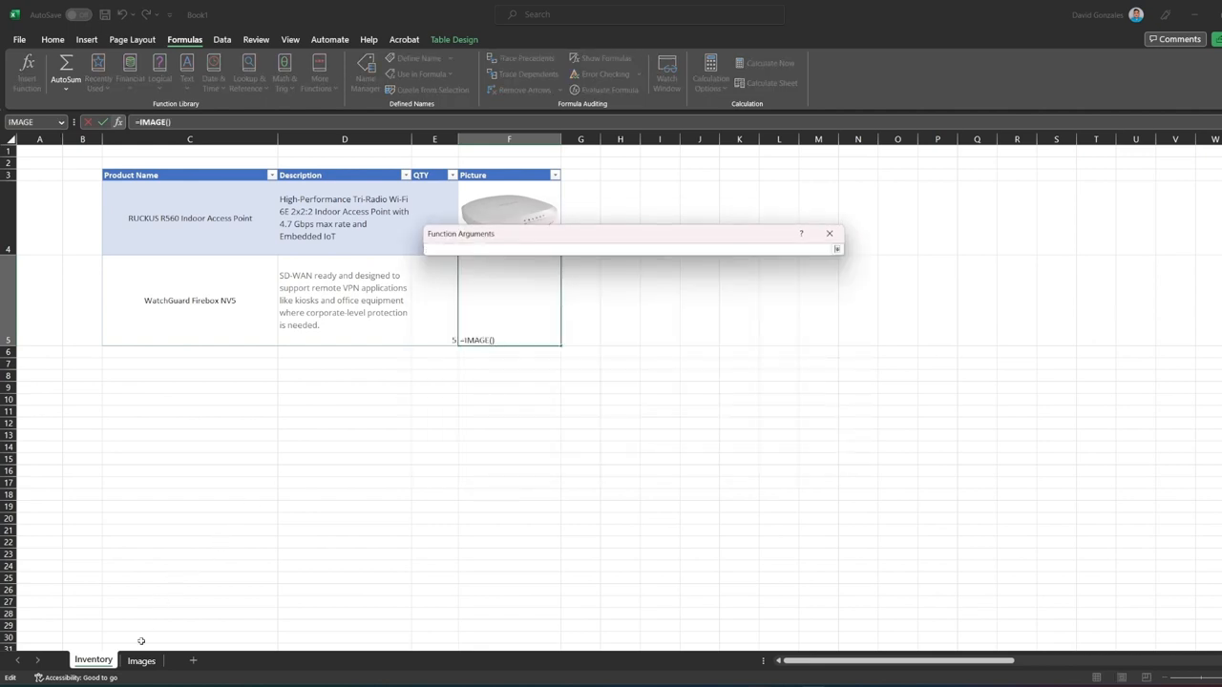
left_click(142, 659)
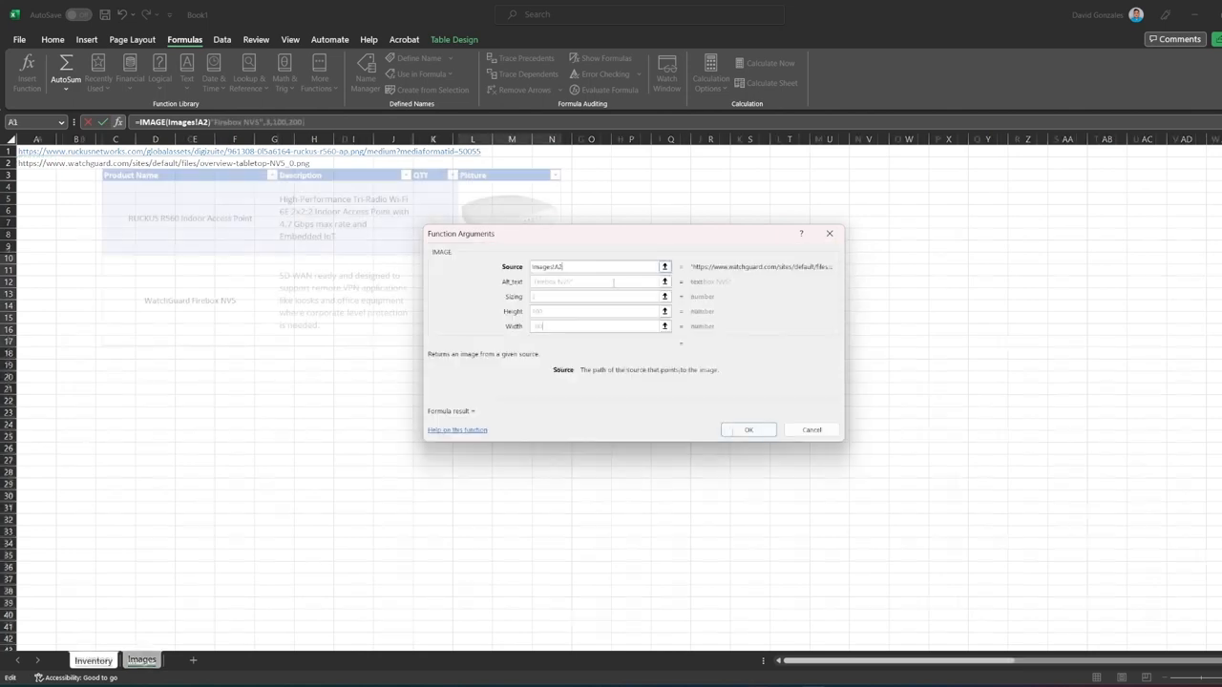
left_click(749, 430)
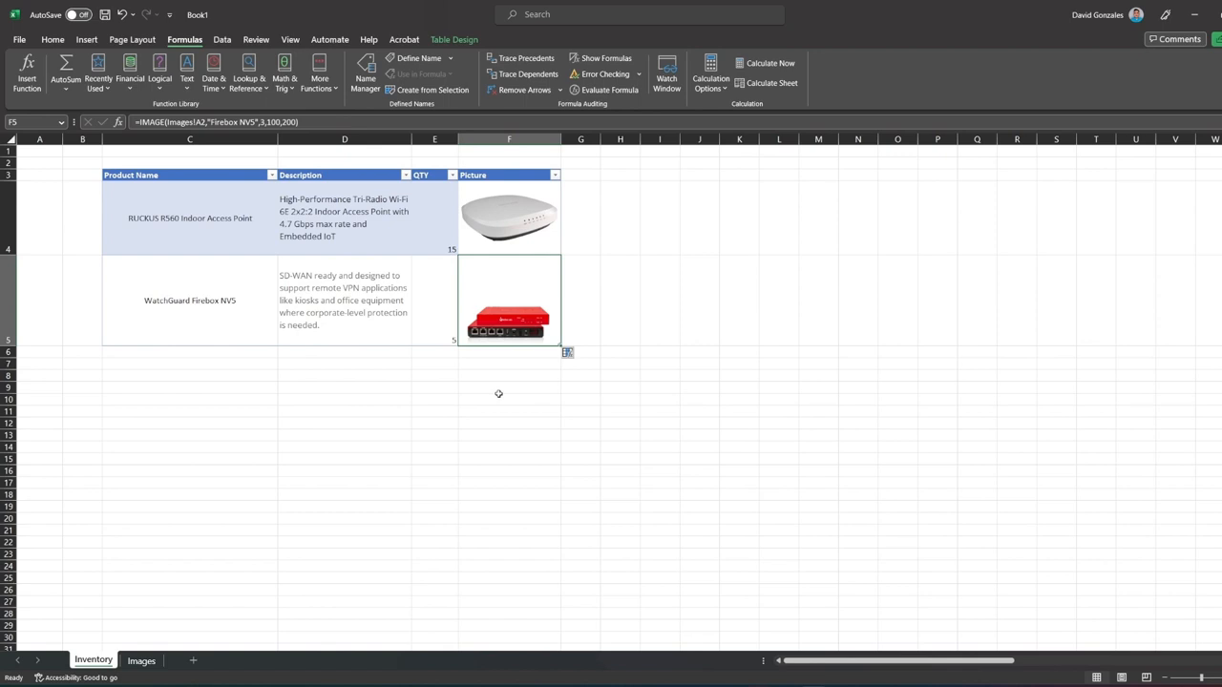
left_click(509, 386)
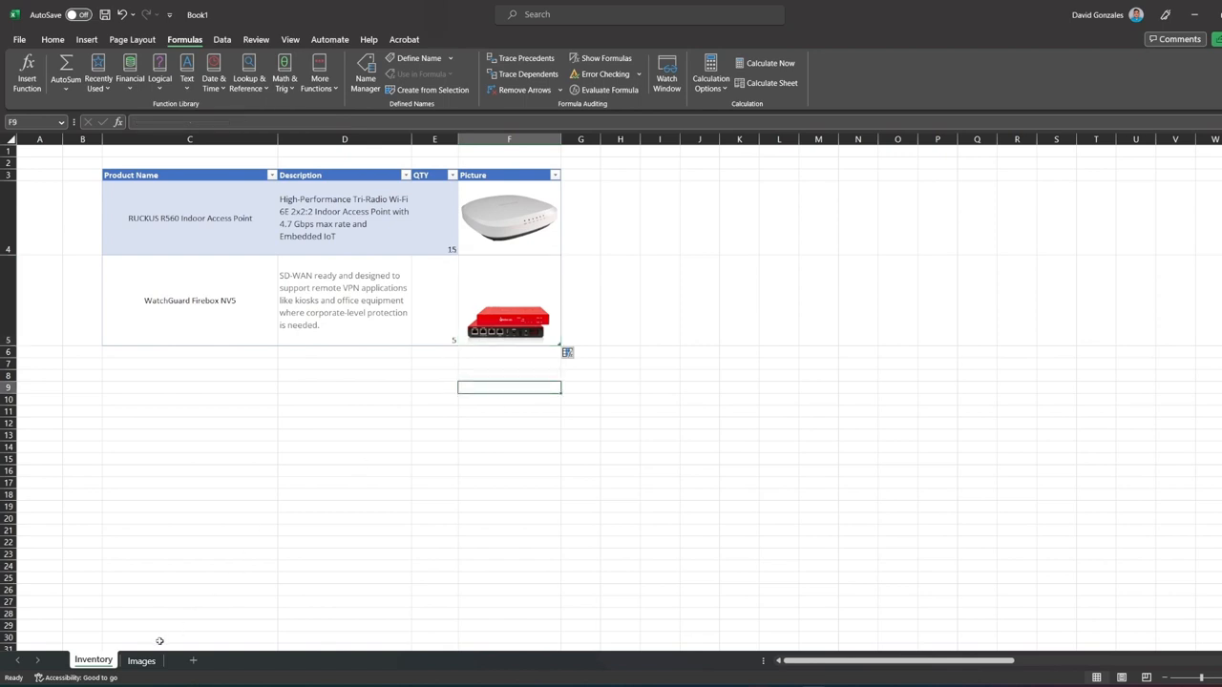